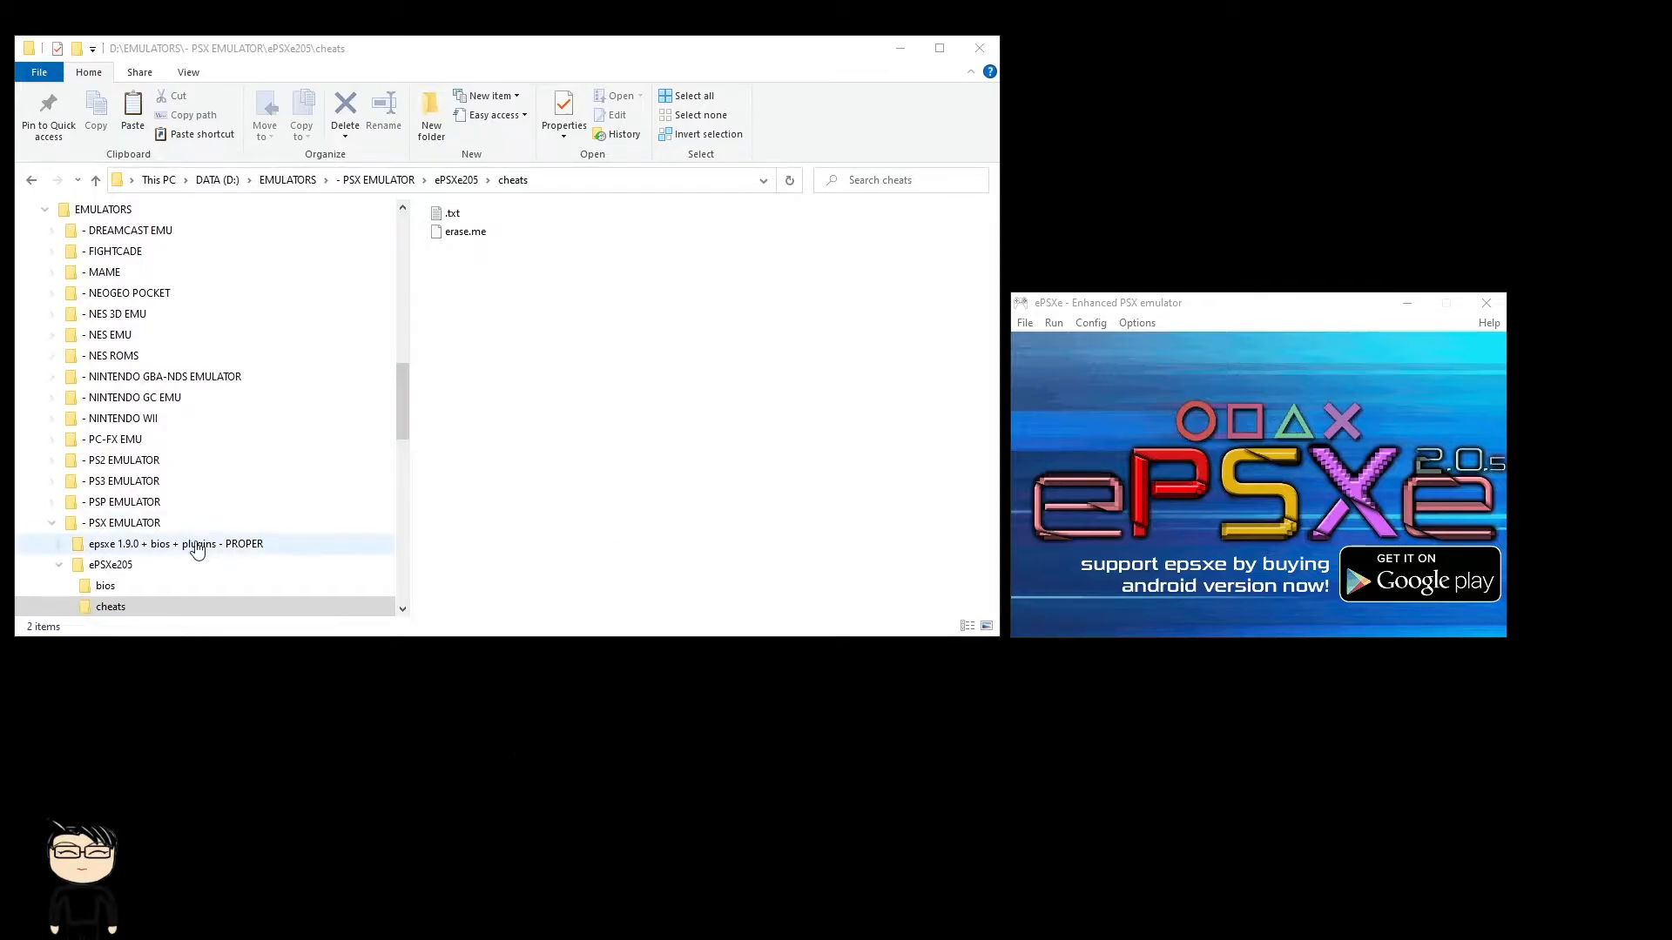
Step: Return to the ePSXe205 folder in File Explorer's navigation pane
left_click(111, 564)
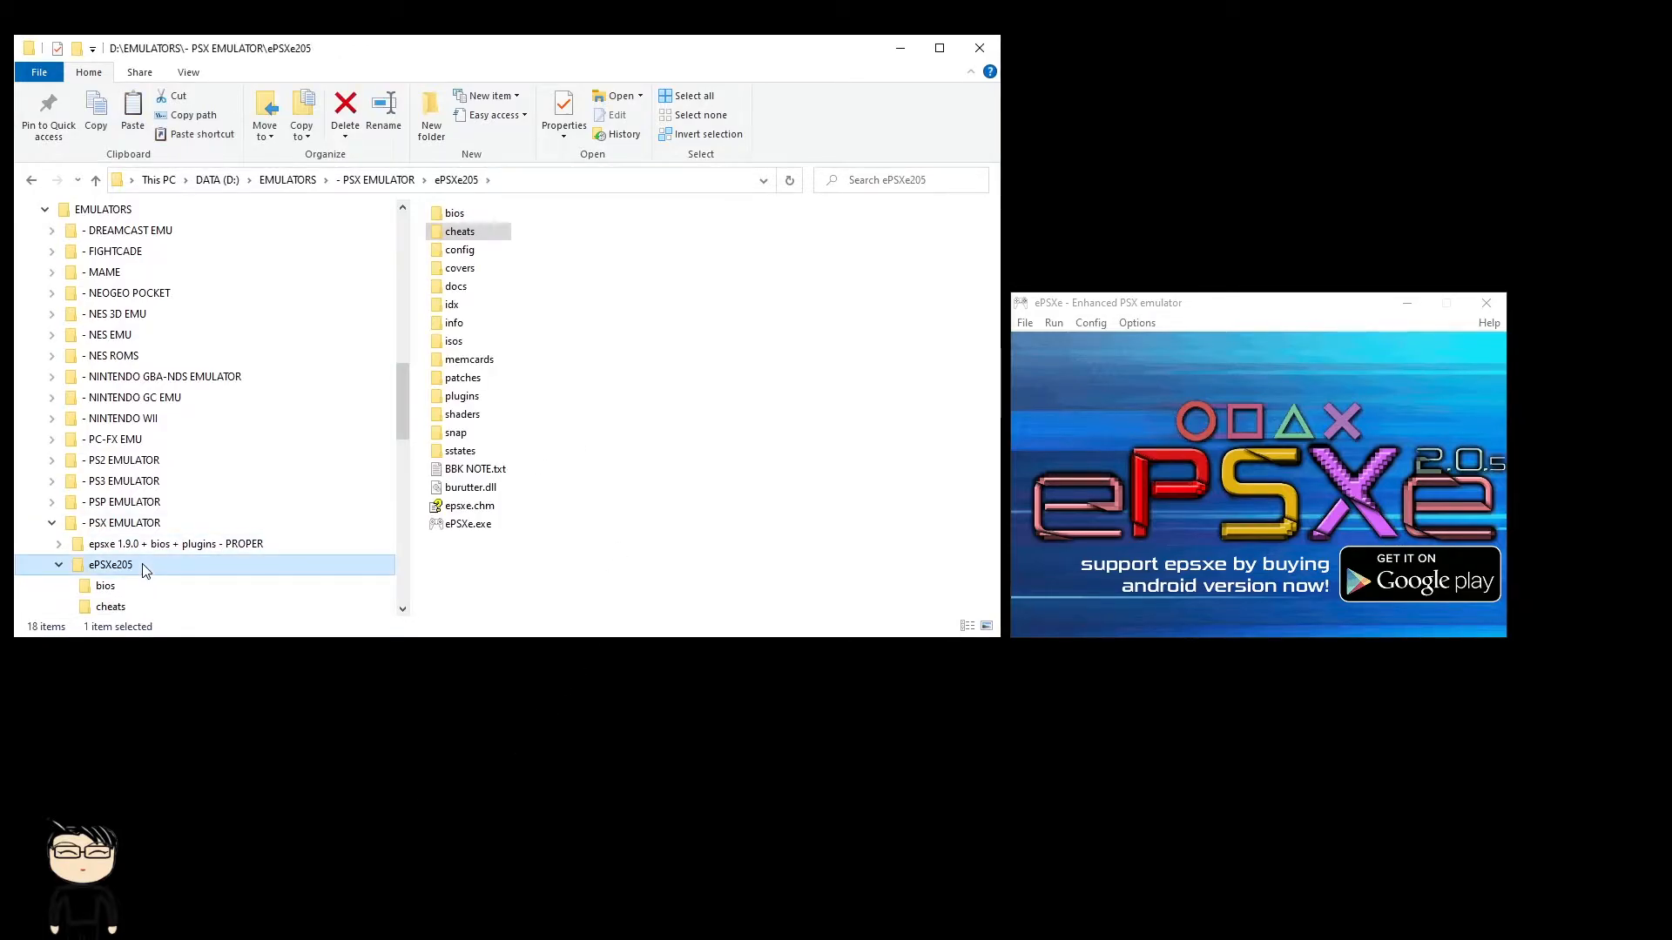
mouse_move(637, 519)
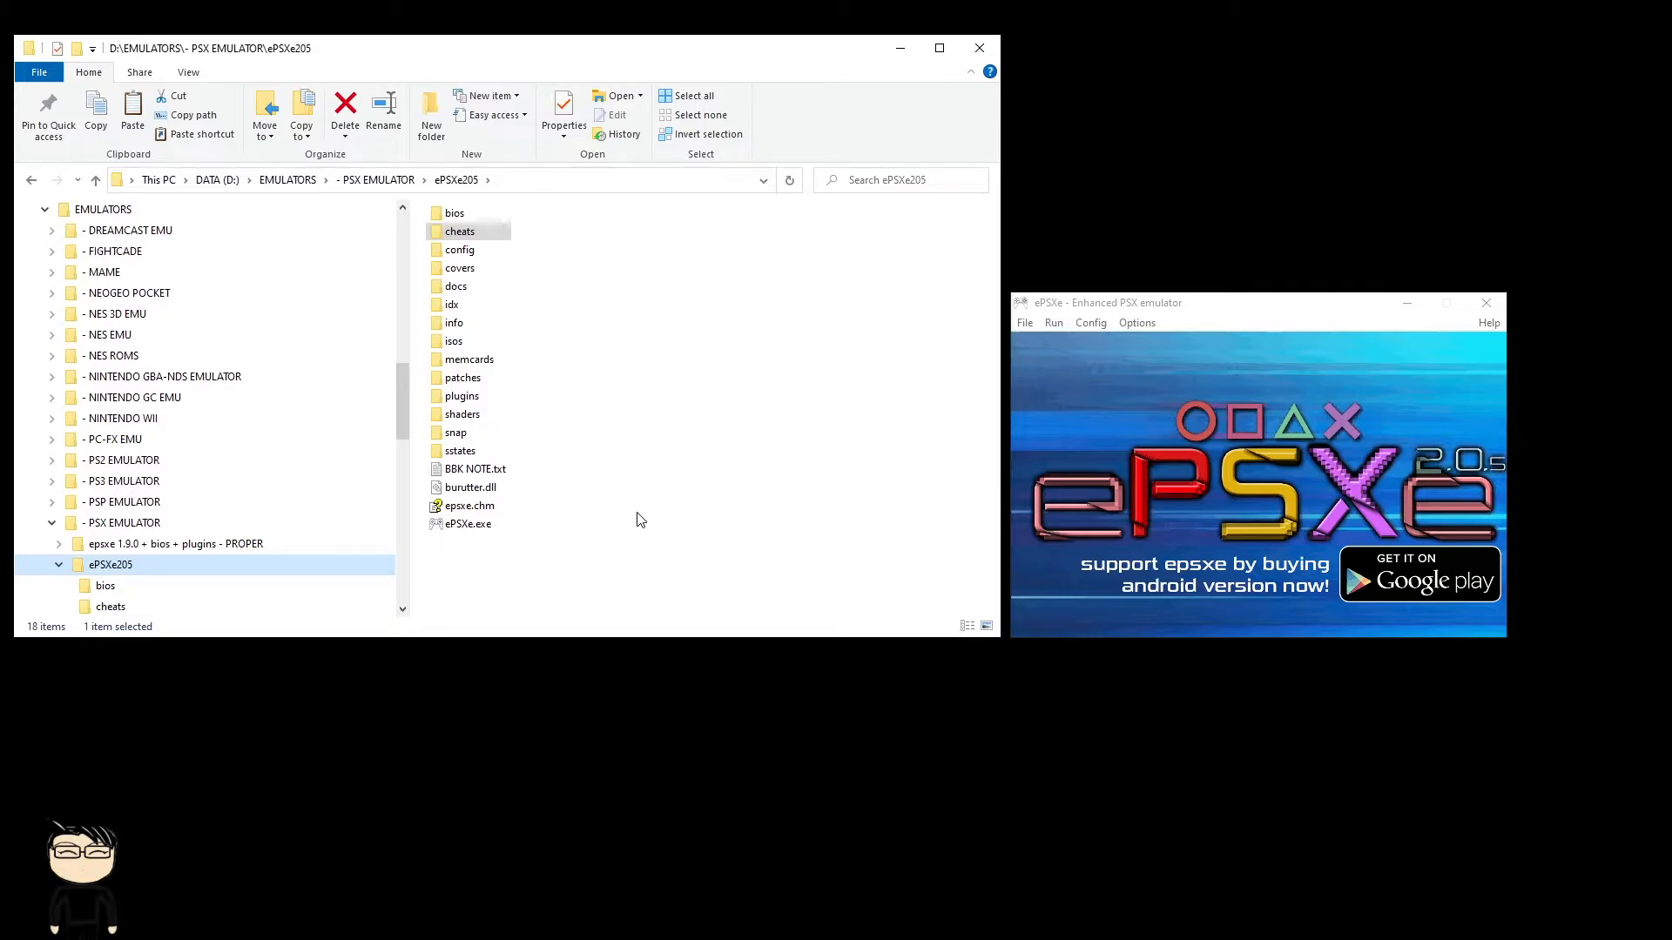
mouse_move(1021, 328)
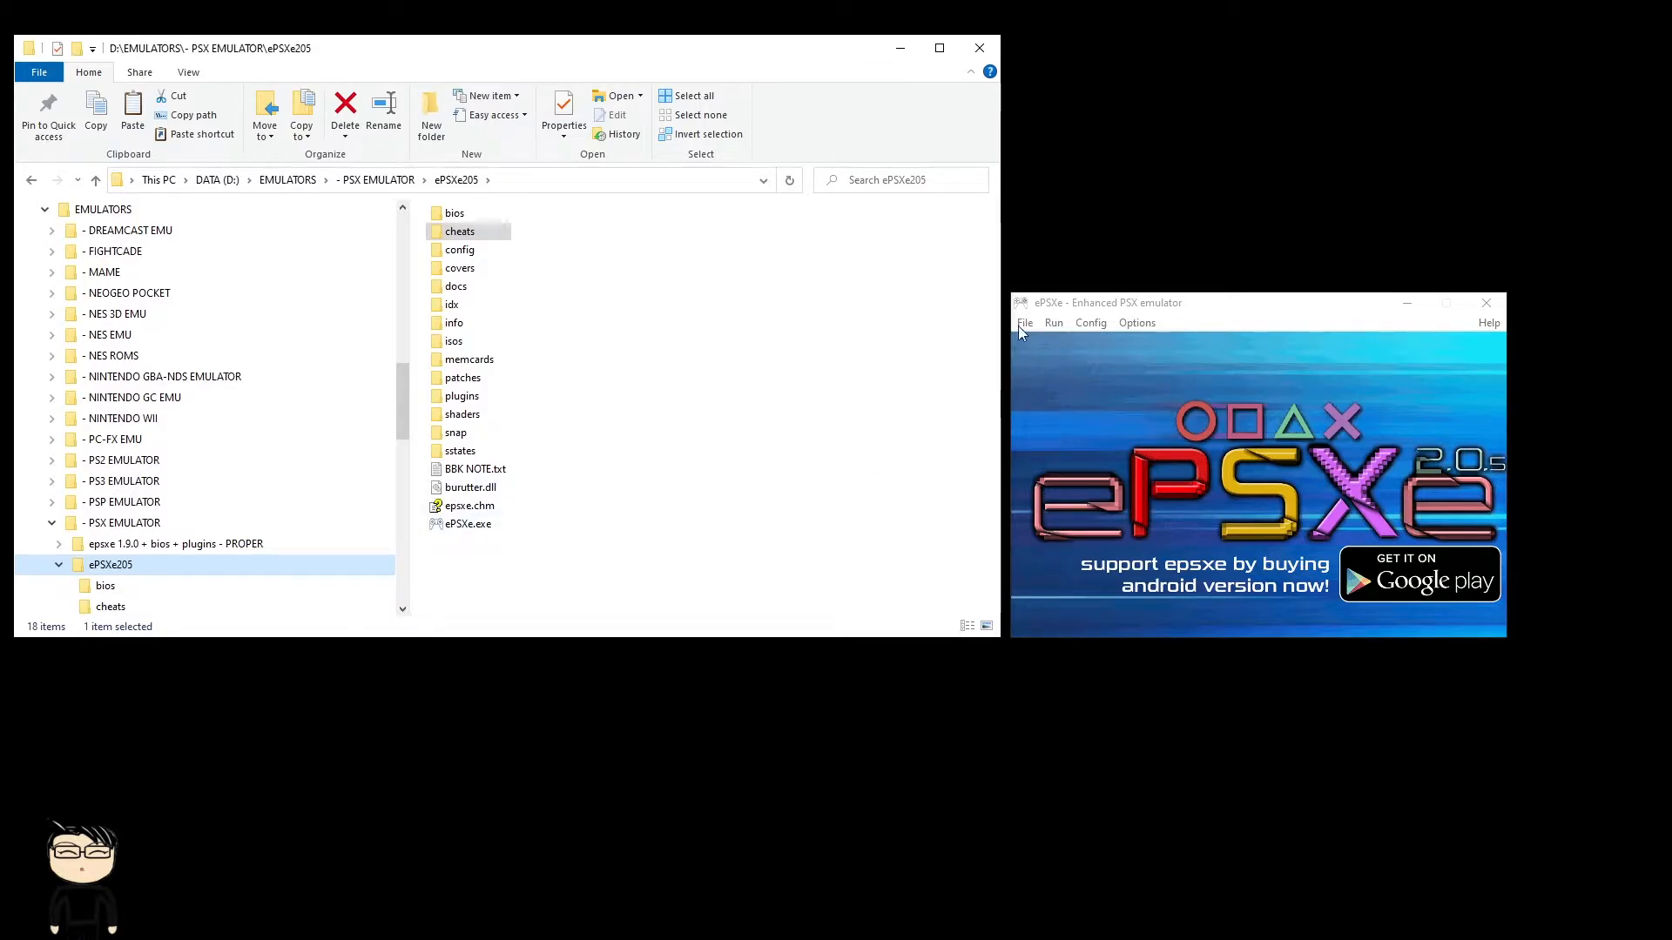
Step: Open the cheats folder and browse ePSXe's Run ISO dialog for the GBA1 disc image
left_click(1024, 323)
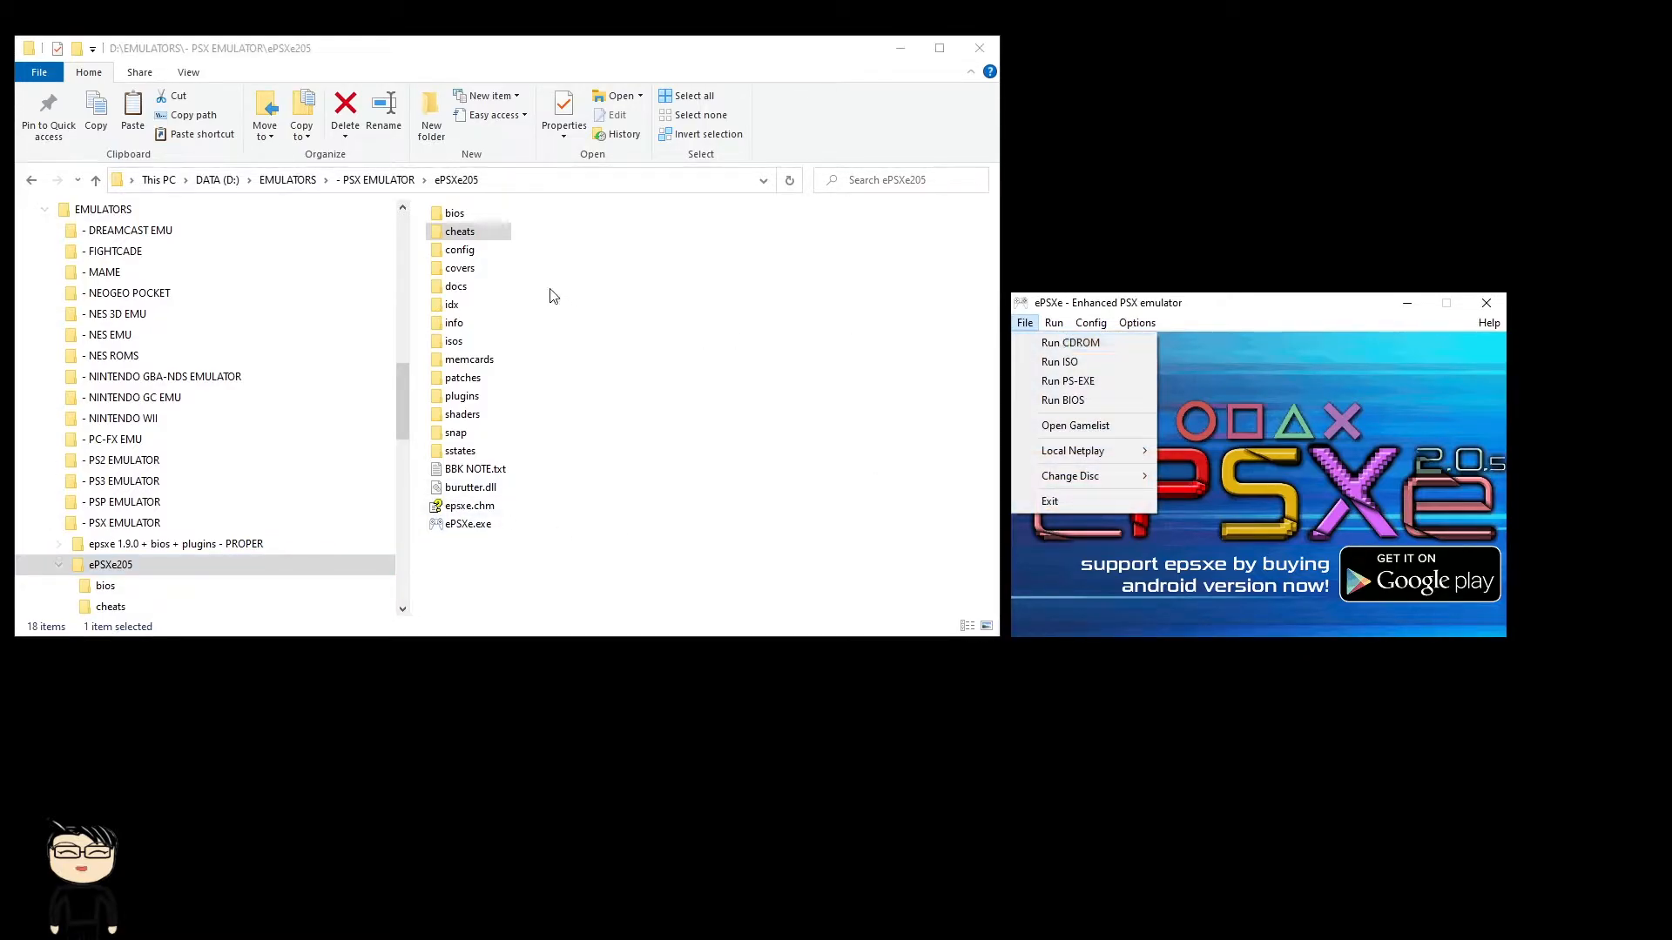
double_click(460, 231)
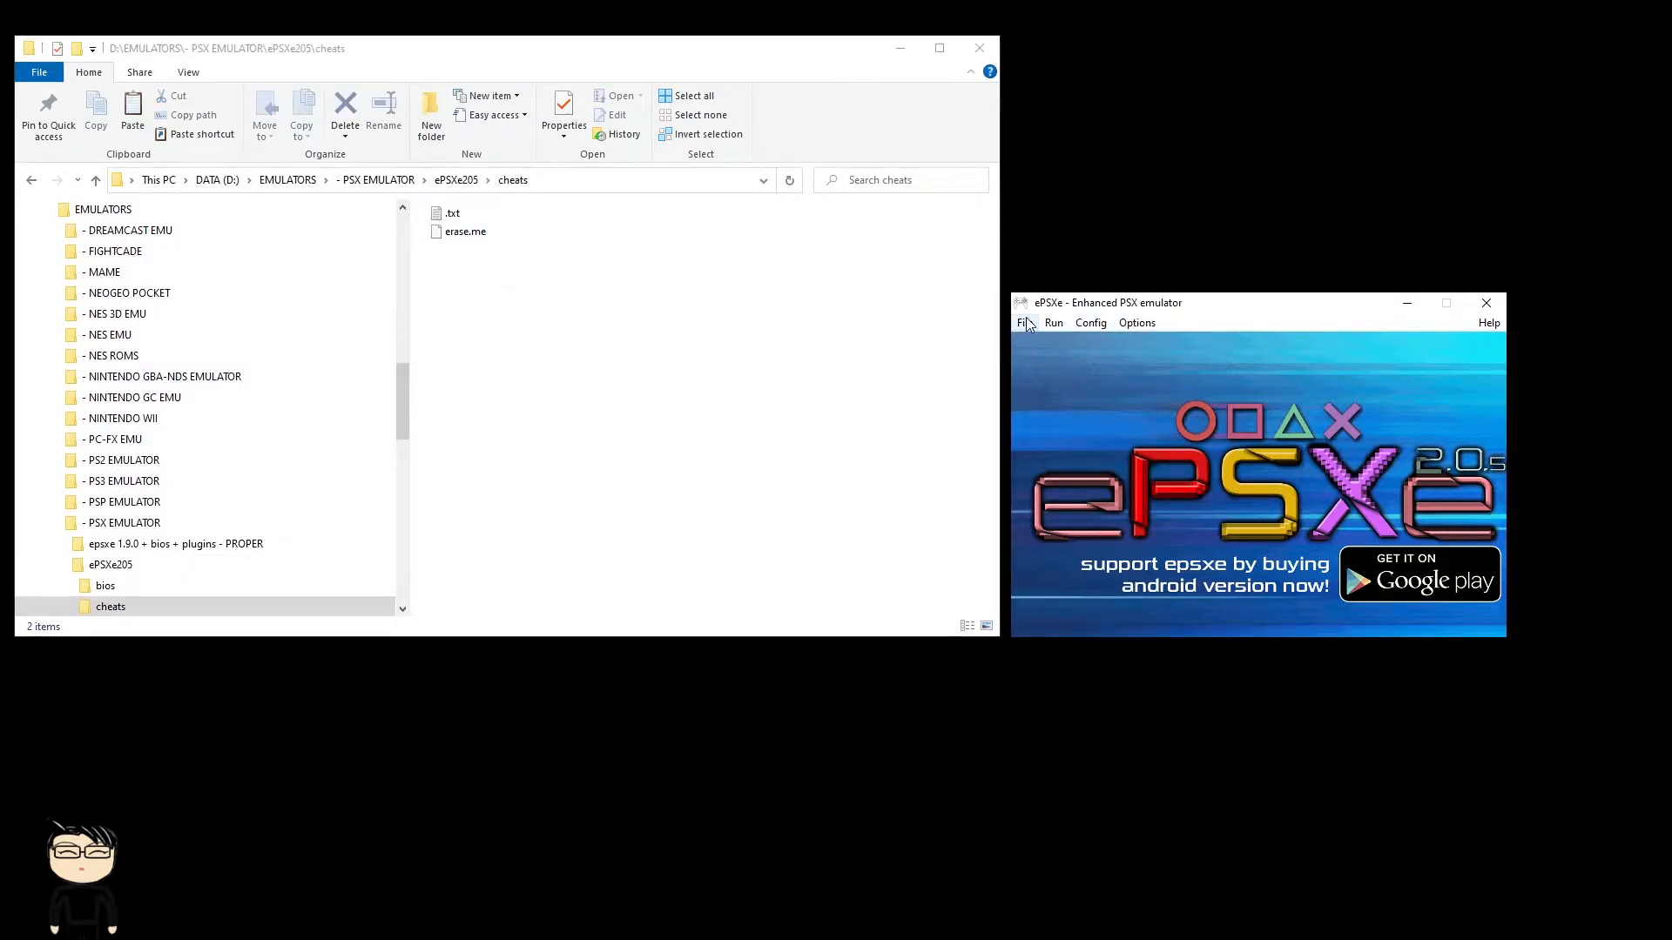
left_click(1022, 322)
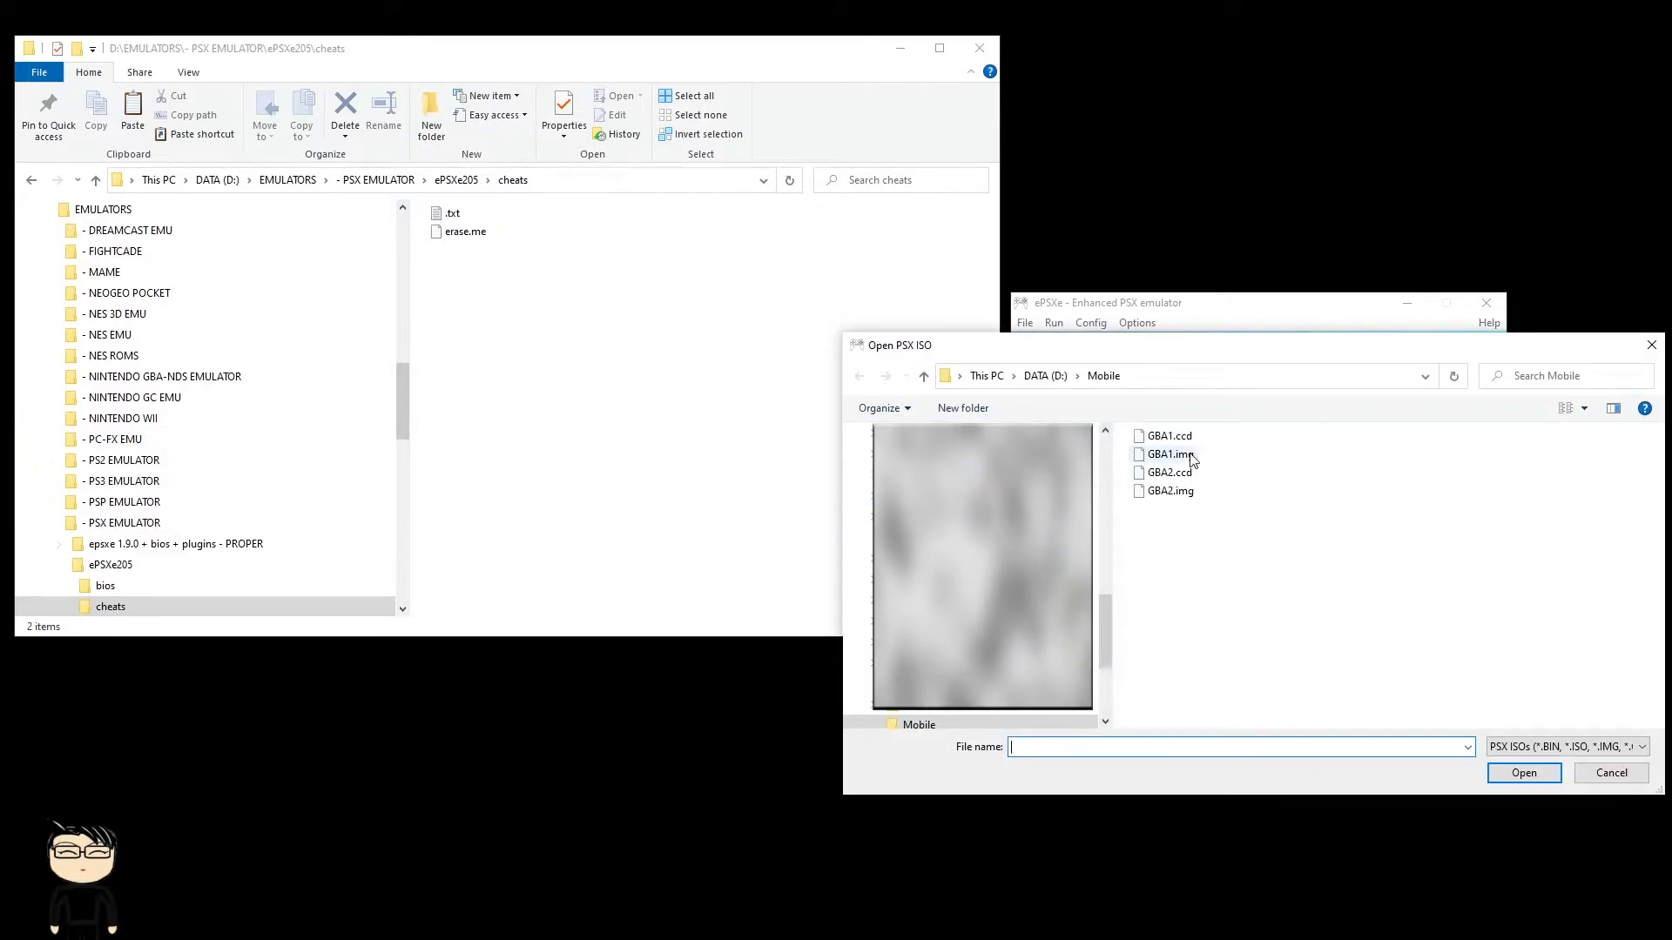
left_click(1610, 772)
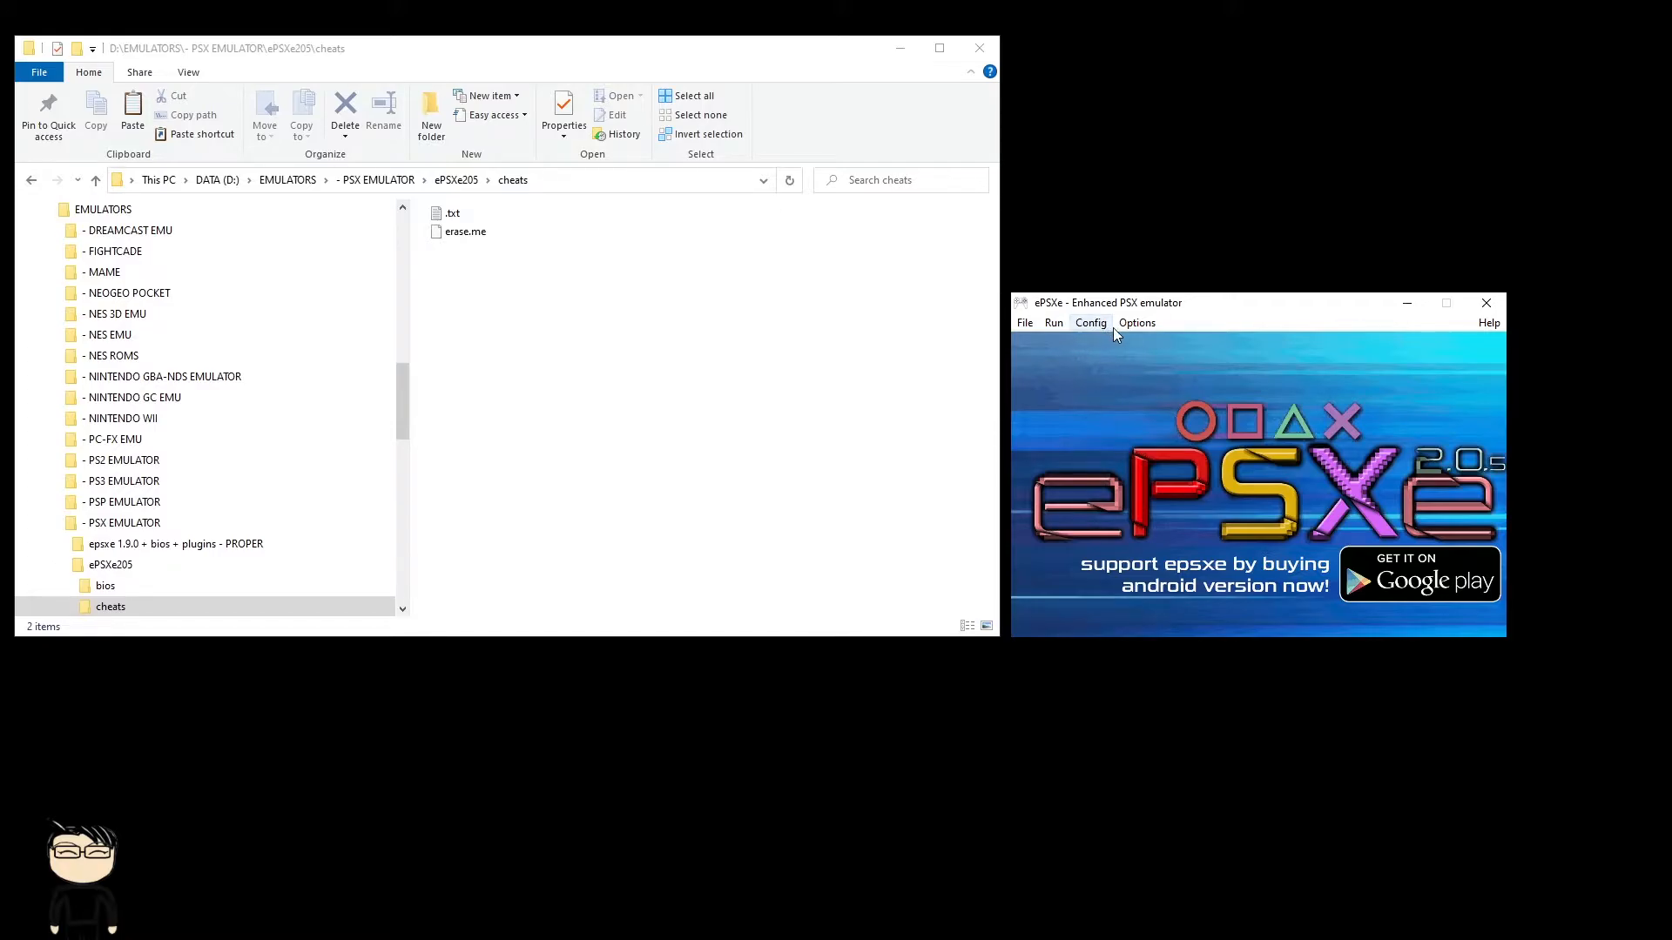
Step: Open Options > Cheat codes to show the Edit Cheat Codes dialog
left_click(1137, 322)
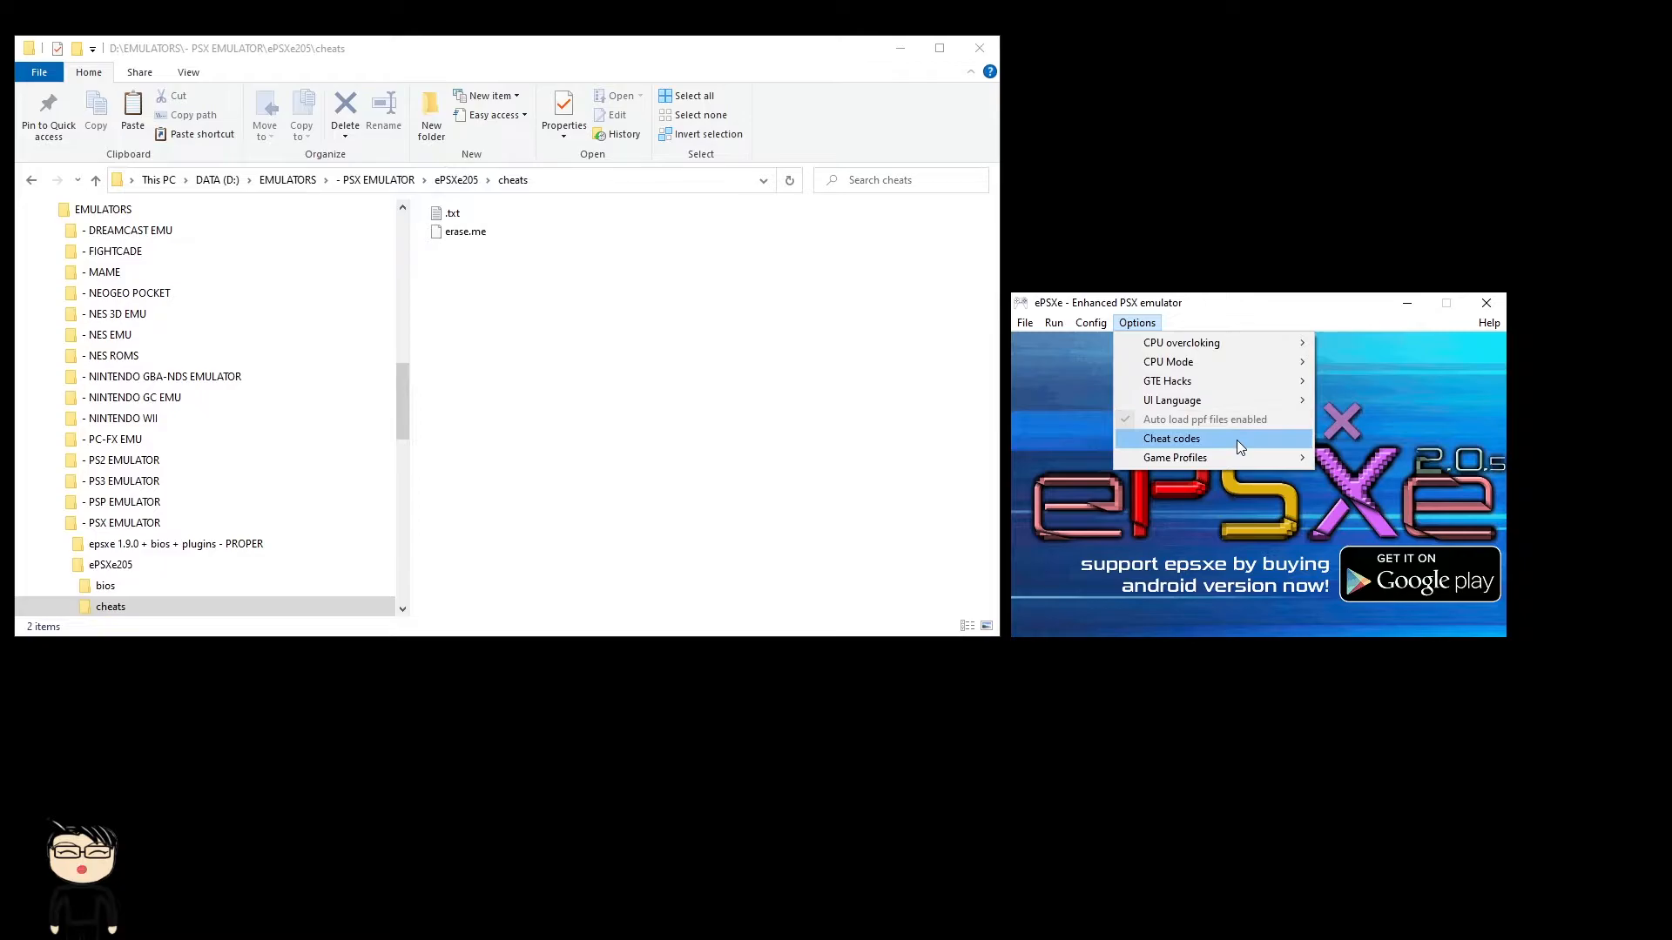
left_click(1171, 438)
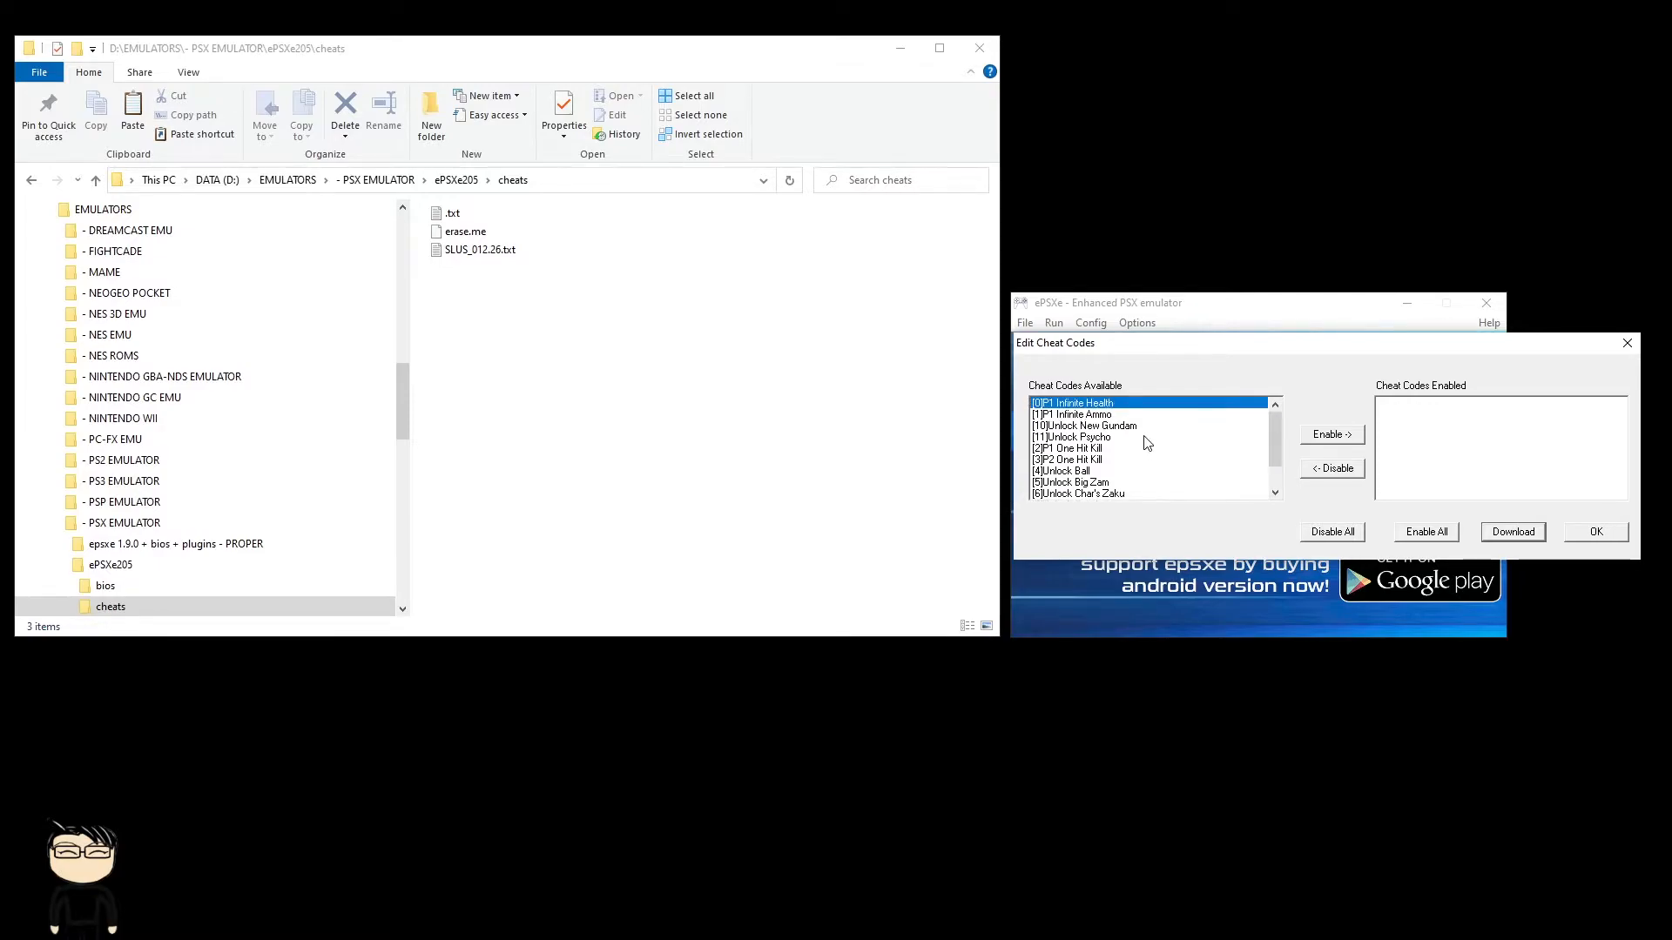
mouse_move(504, 291)
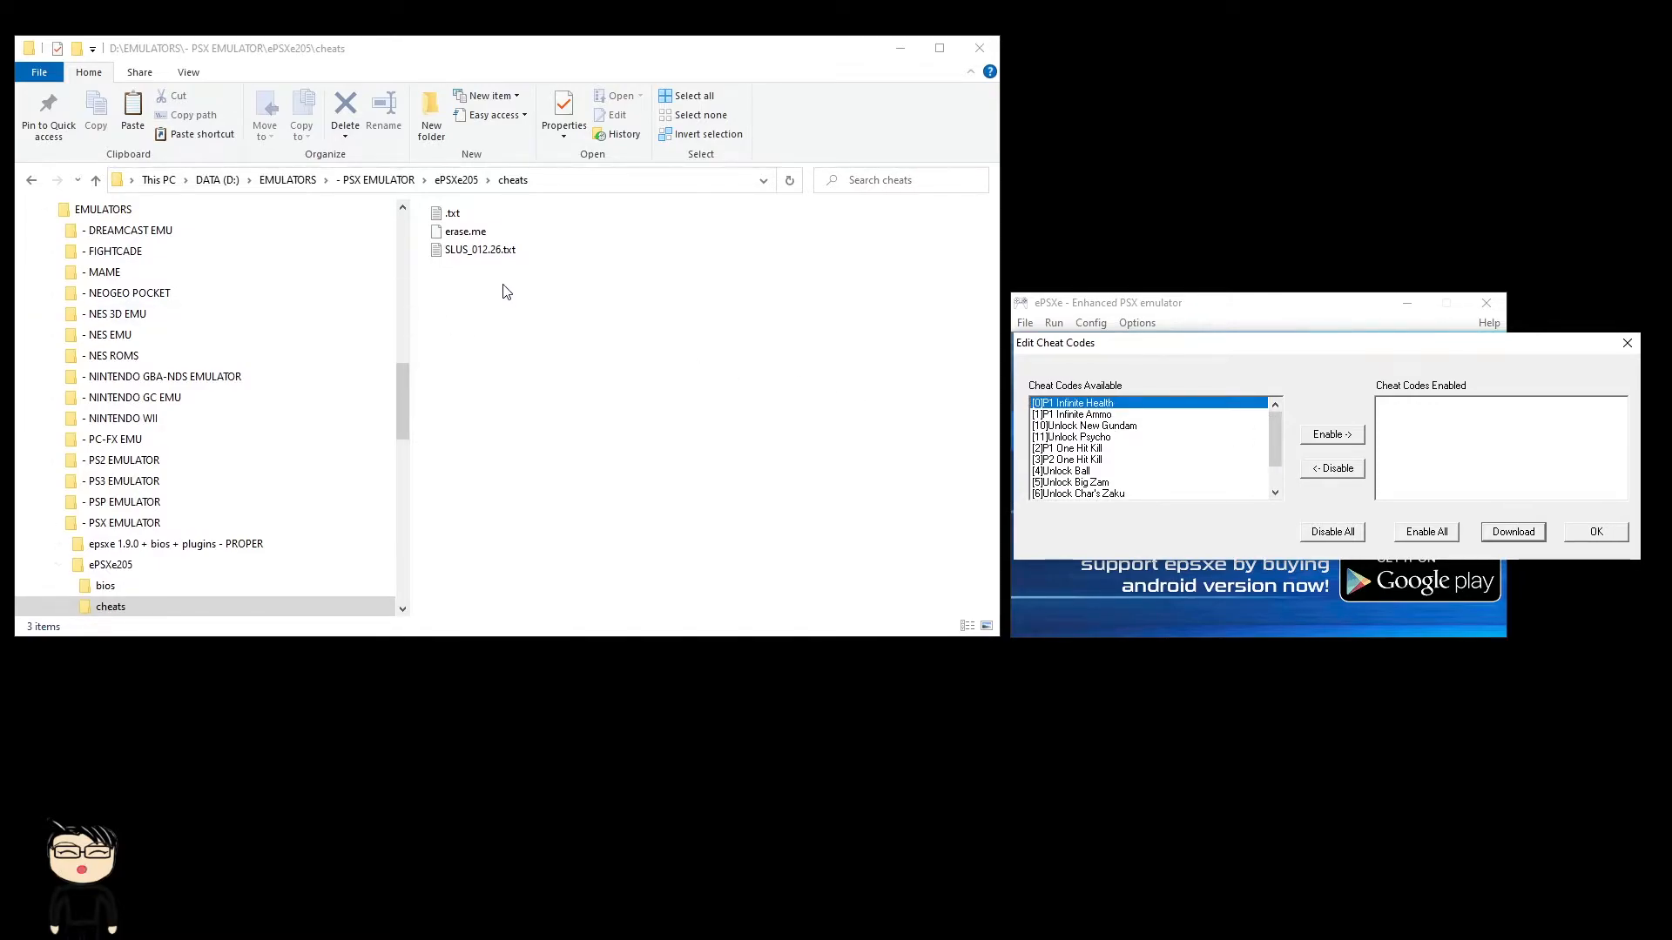
left_click(479, 250)
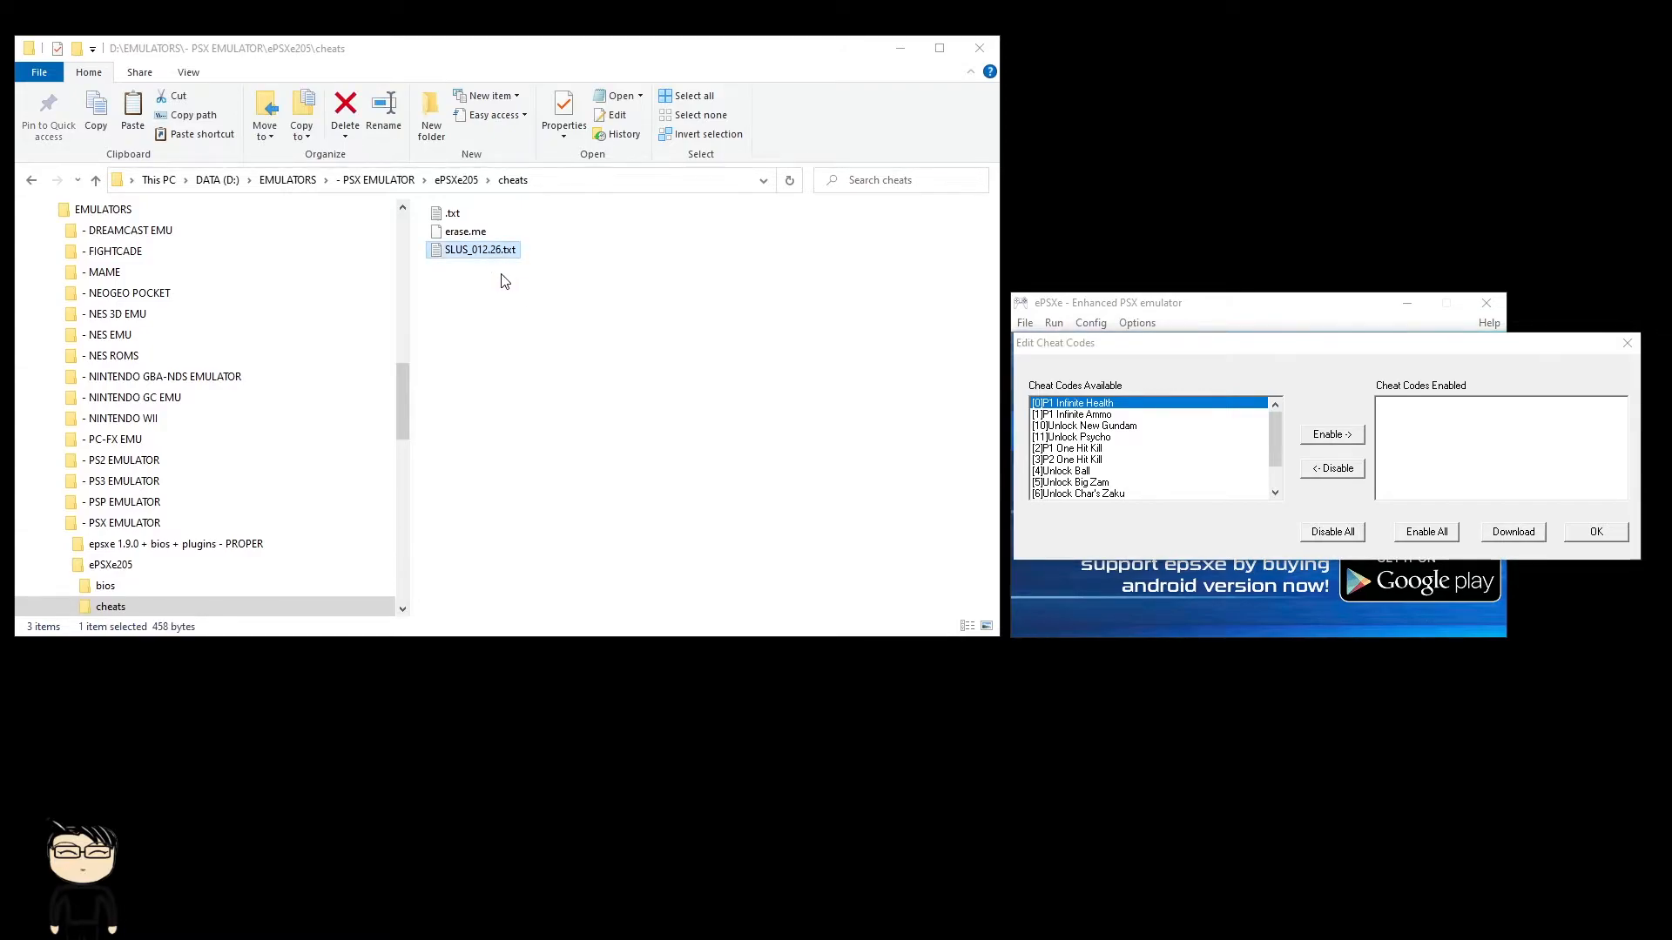
mouse_move(461, 262)
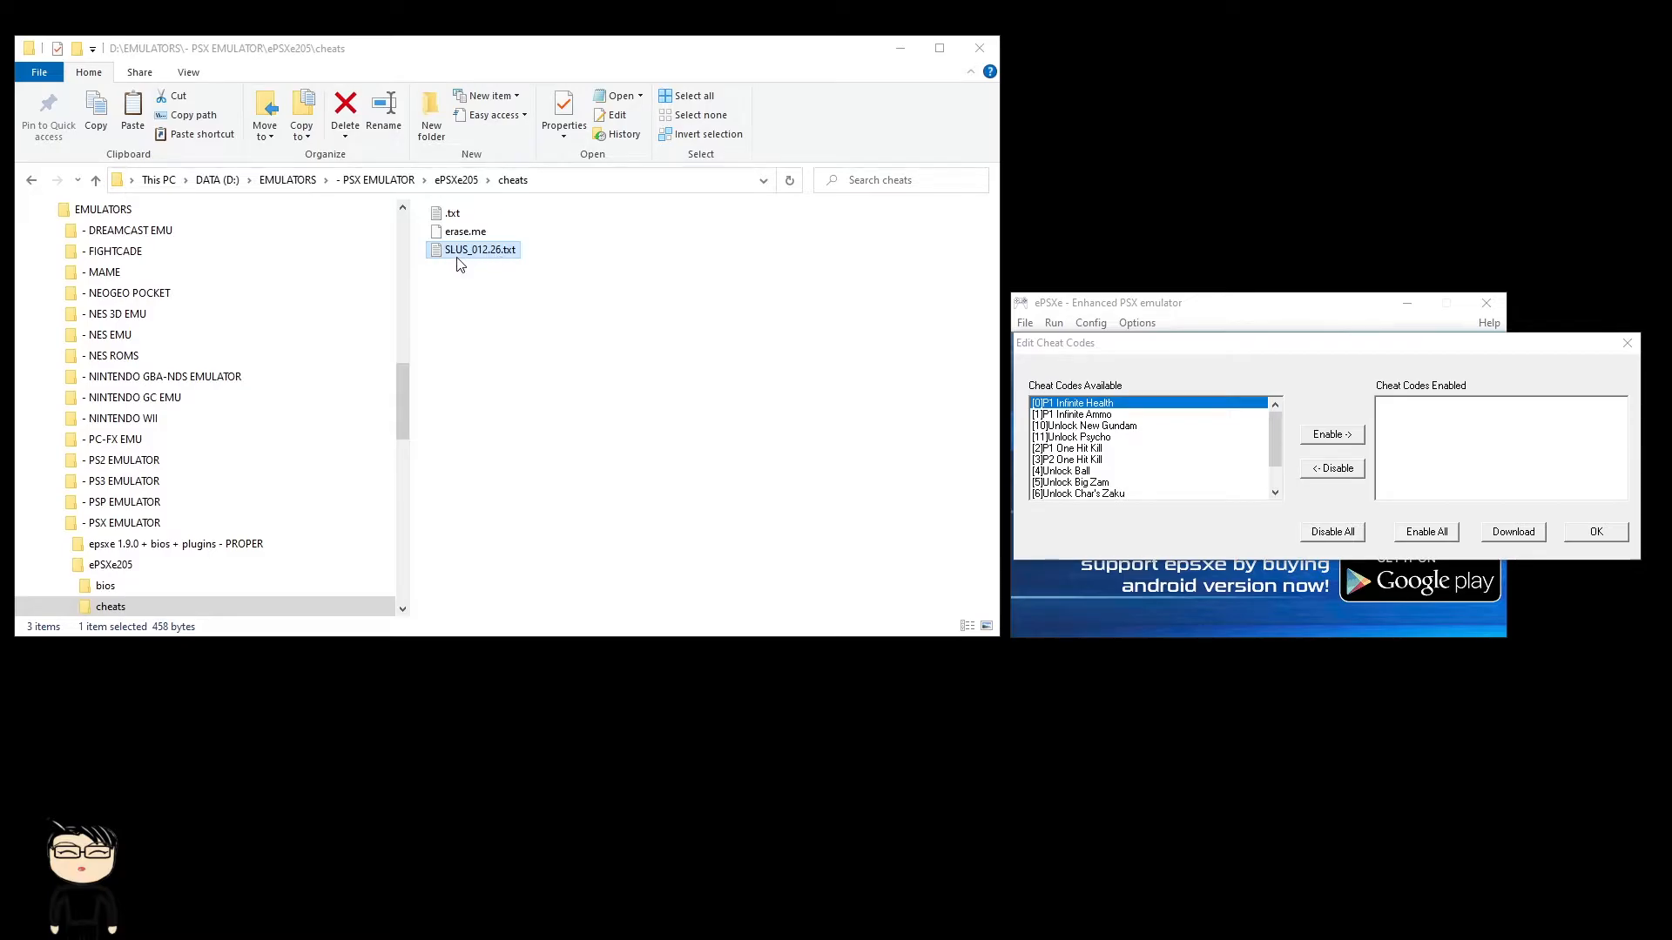
mouse_move(478, 263)
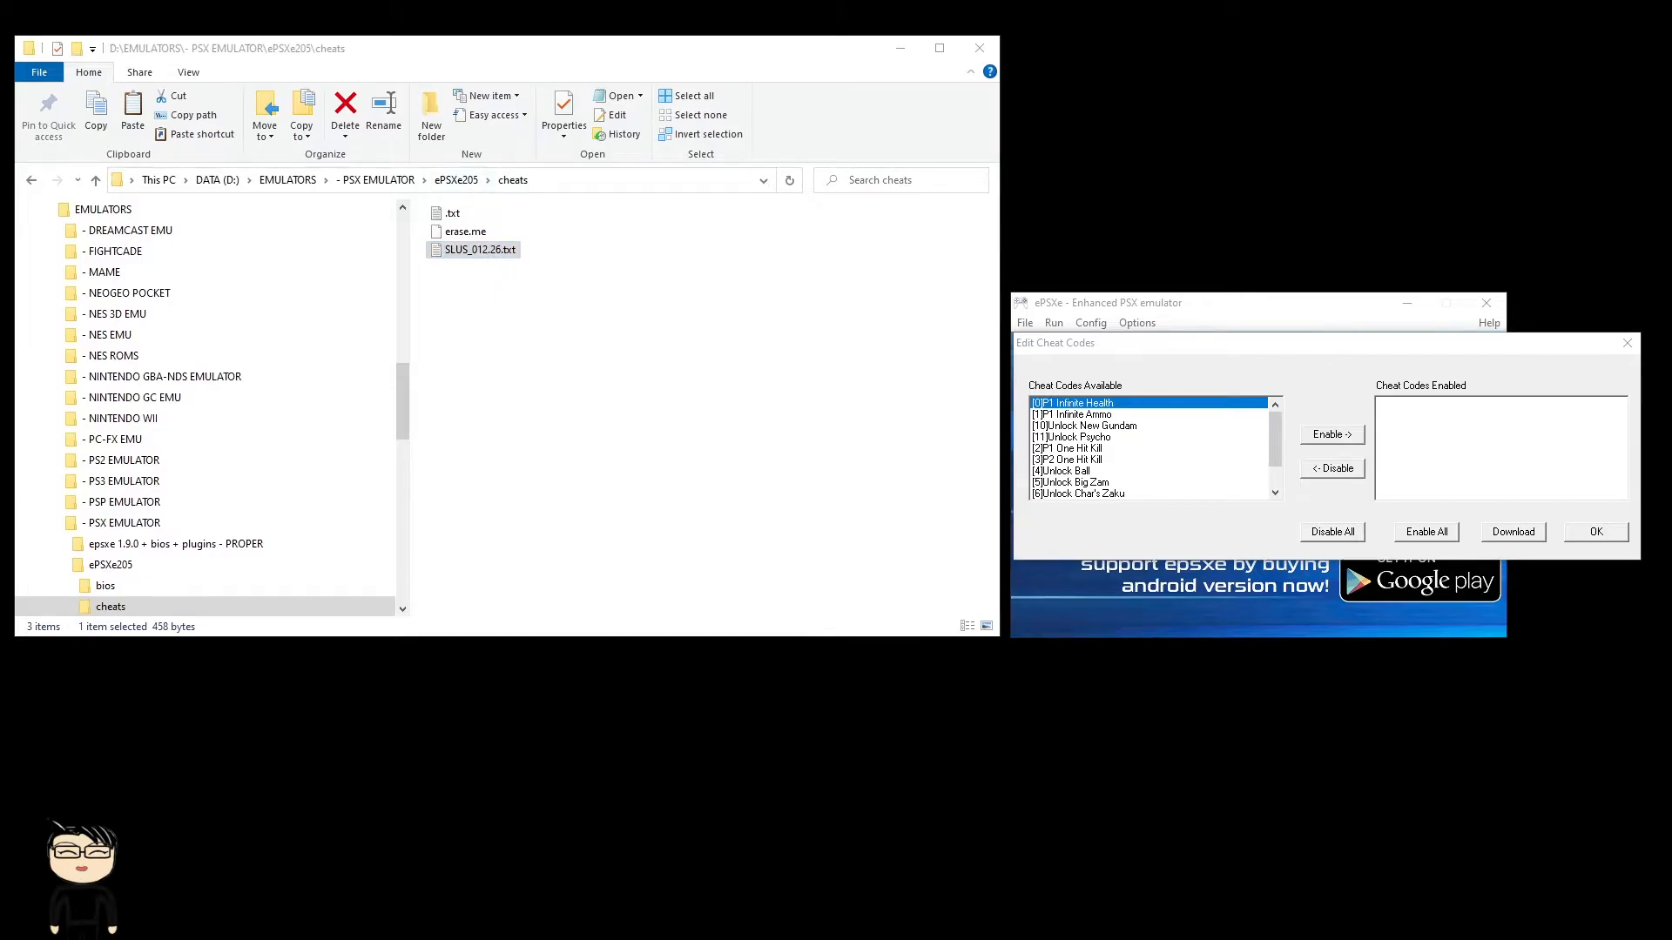
Step: Open SLUS_012.26.txt in Notepad and highlight the Infinite Health cheat entry
double_click(479, 248)
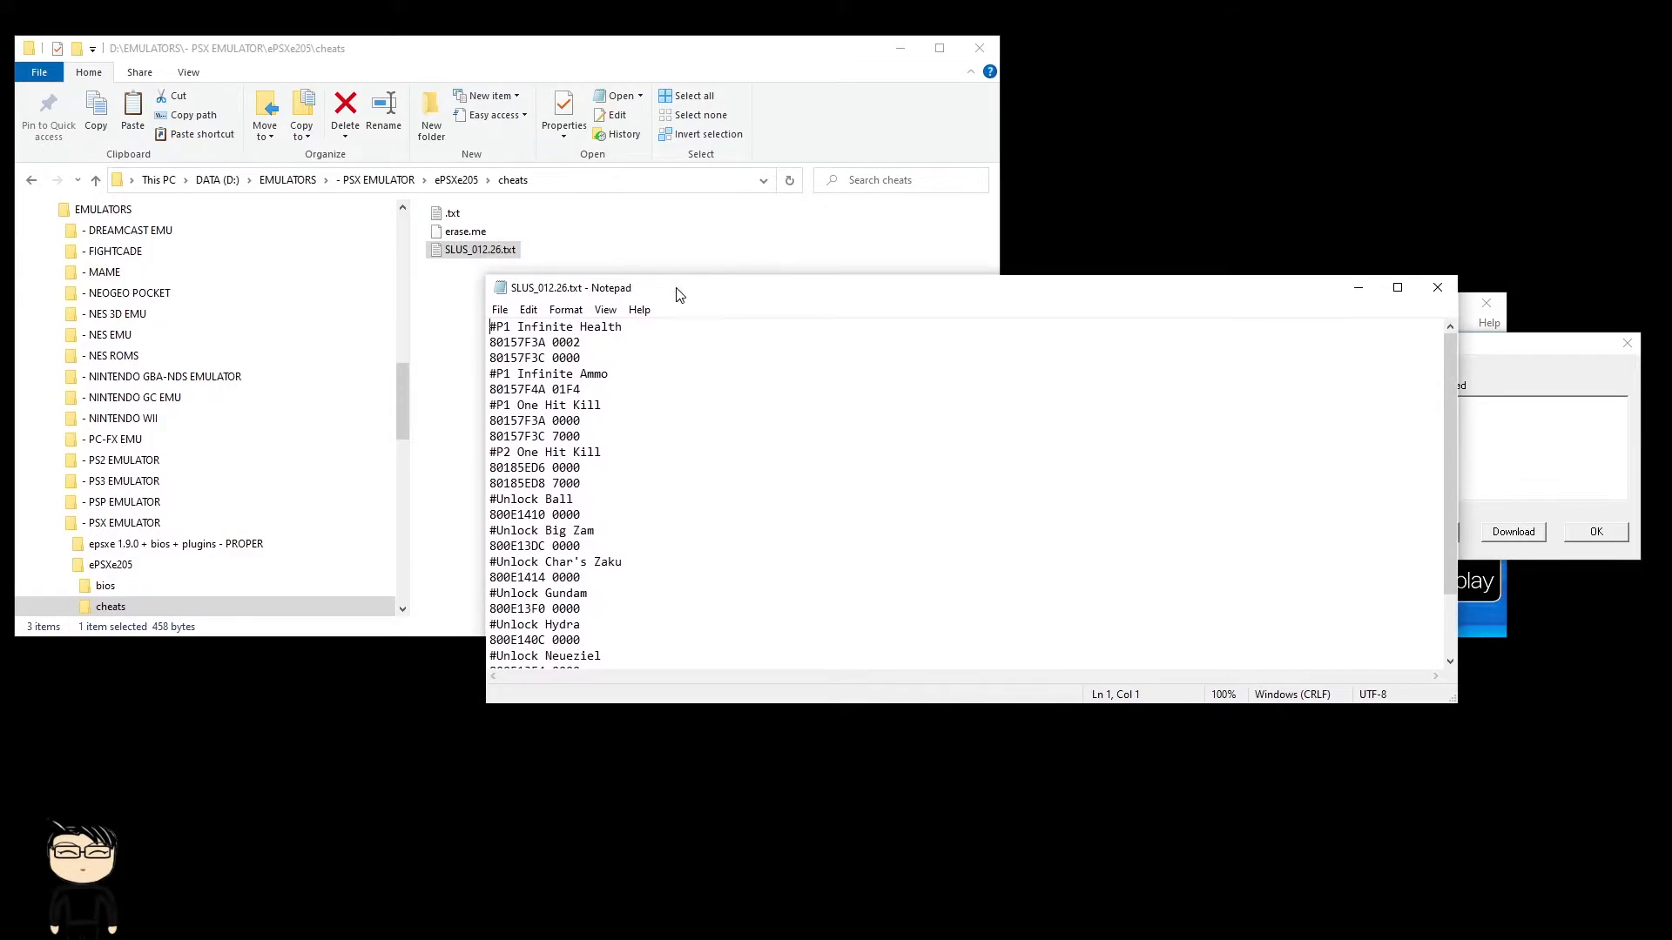
mouse_move(613, 331)
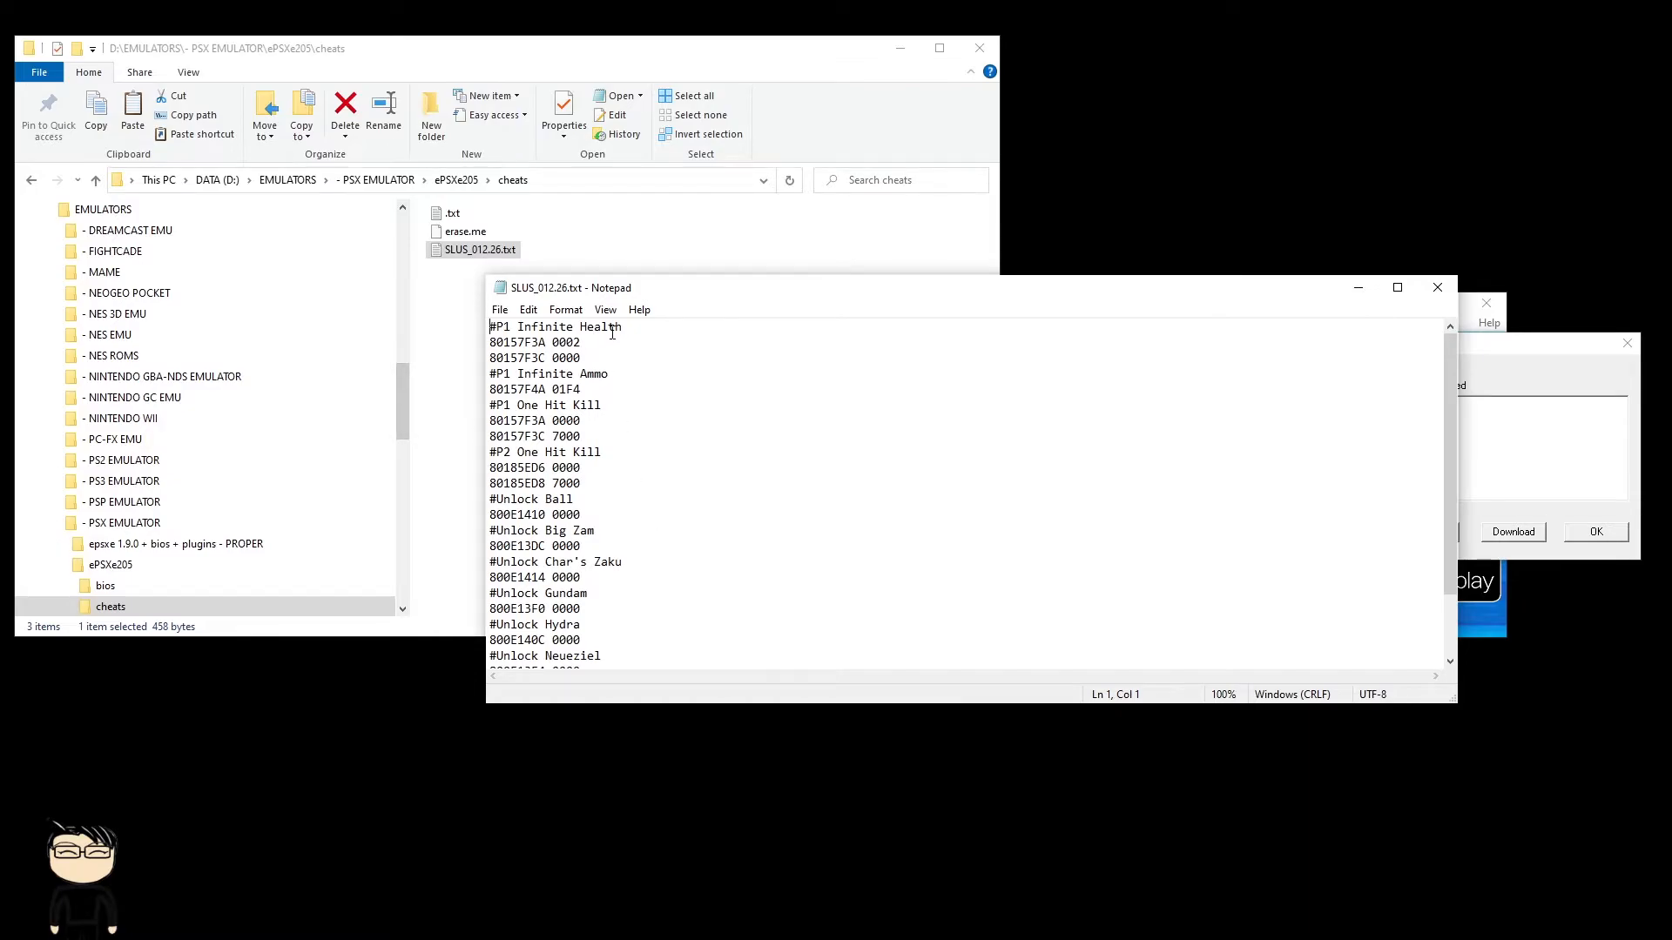
double_click(555, 326)
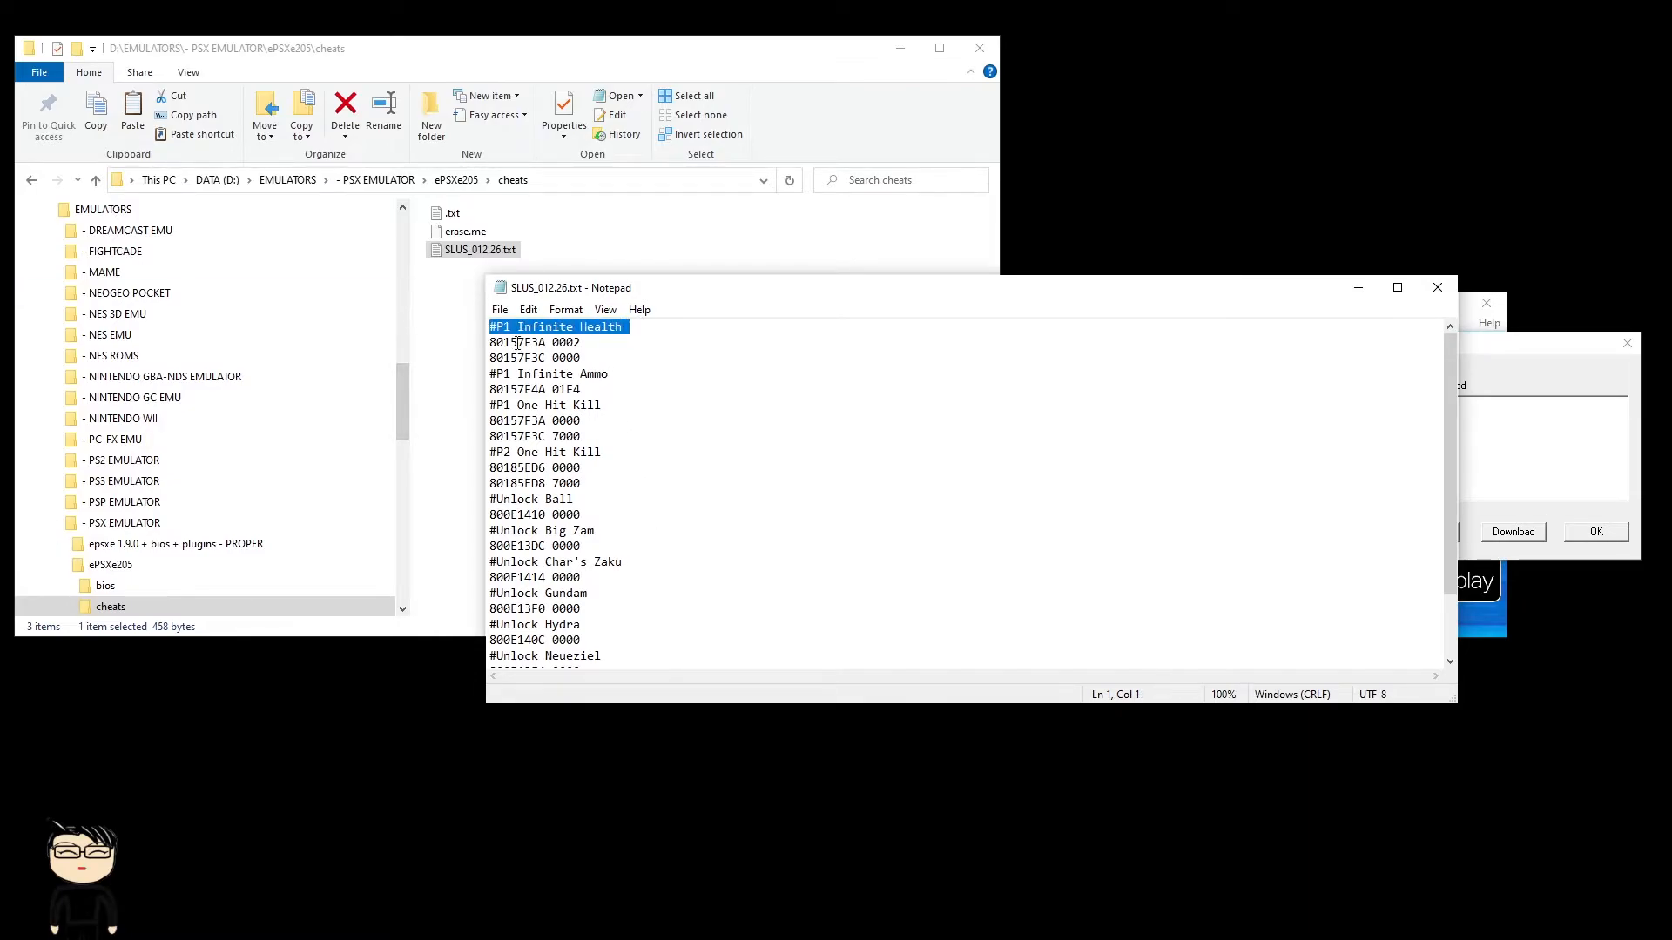
left_click(610, 362)
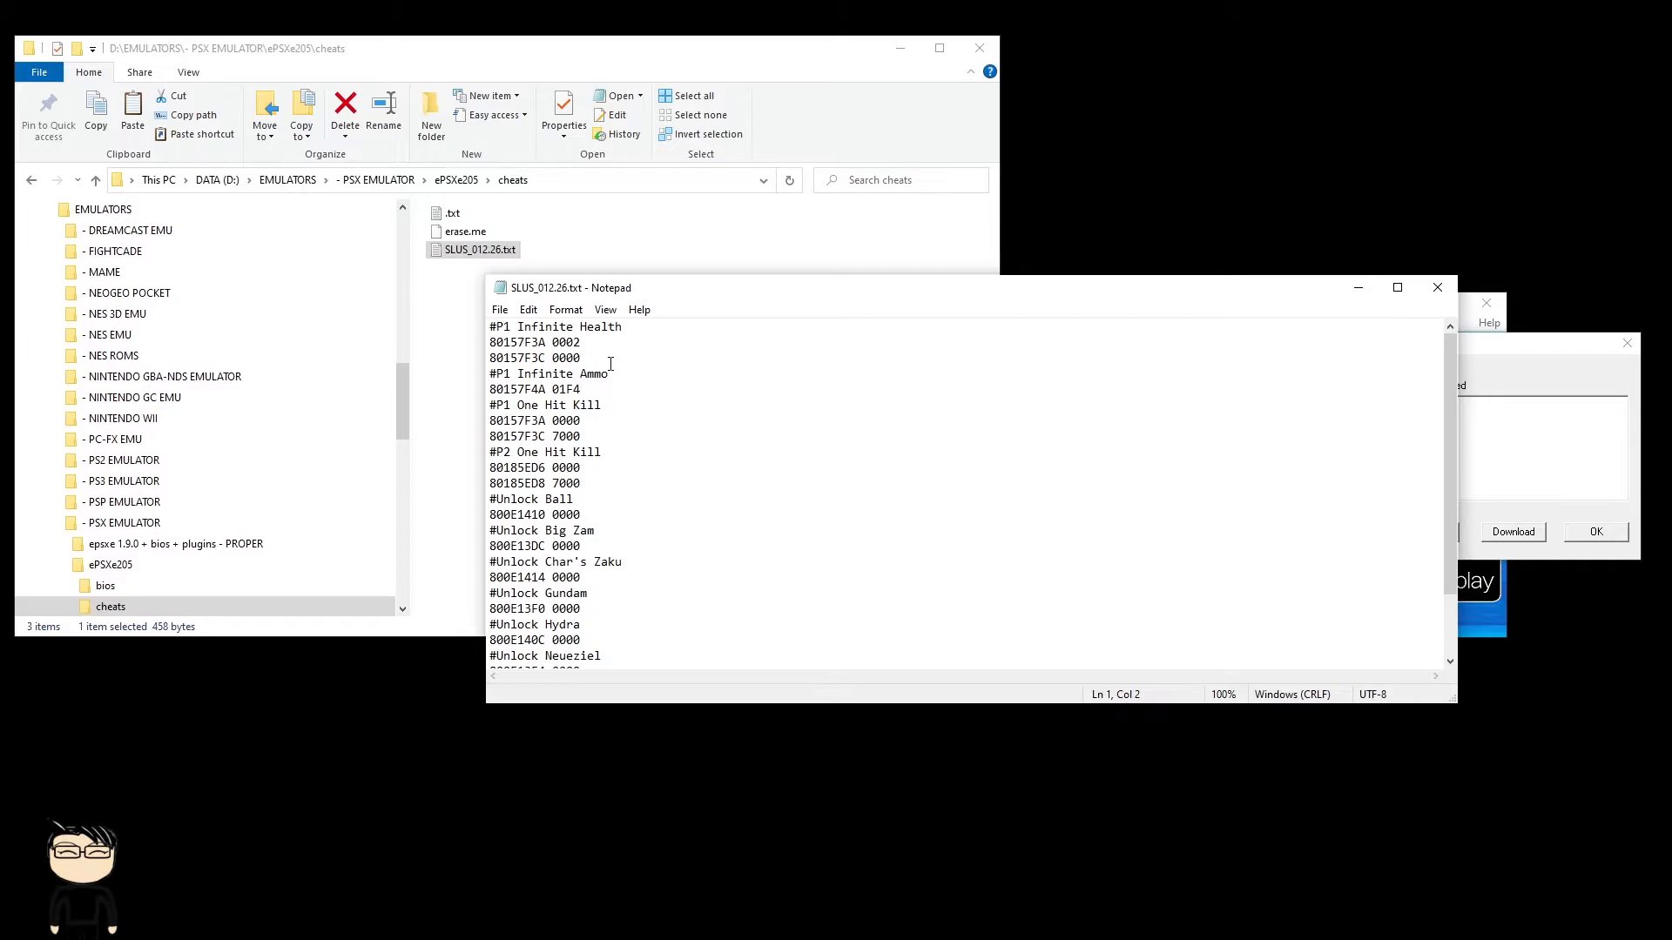
left_click_drag(488, 341, 580, 357)
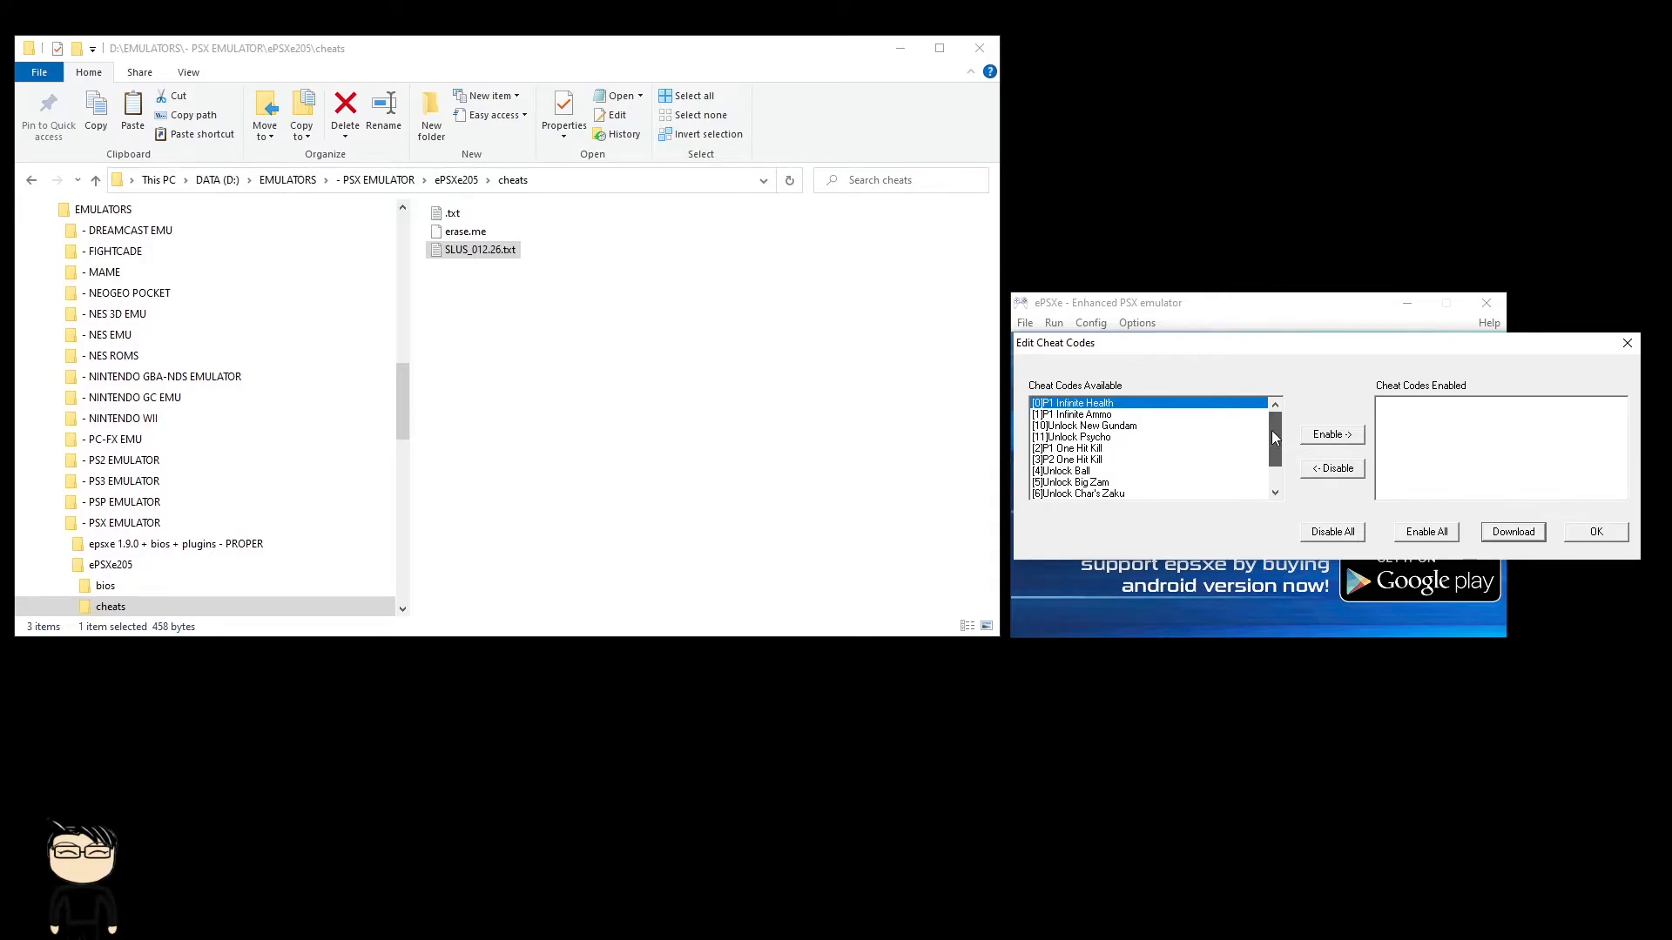
Step: Enable [0]P1 Infinite Health and [2]P1 One Hit Kill, then confirm with OK
scroll("down", 3)
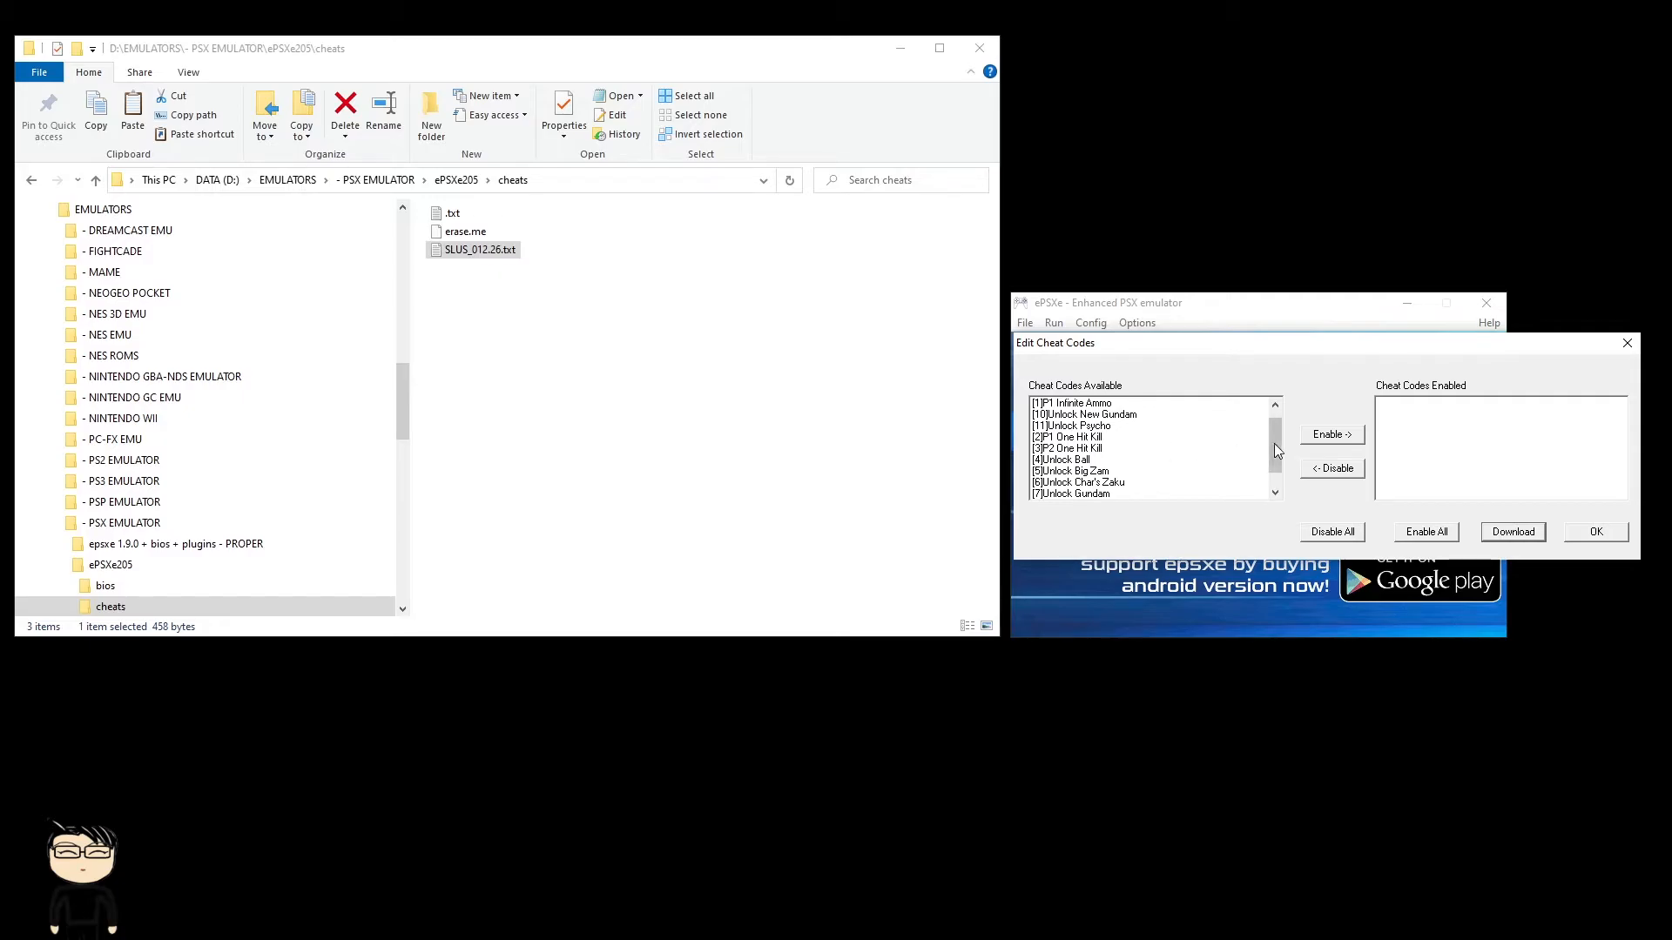
scroll("up", 3)
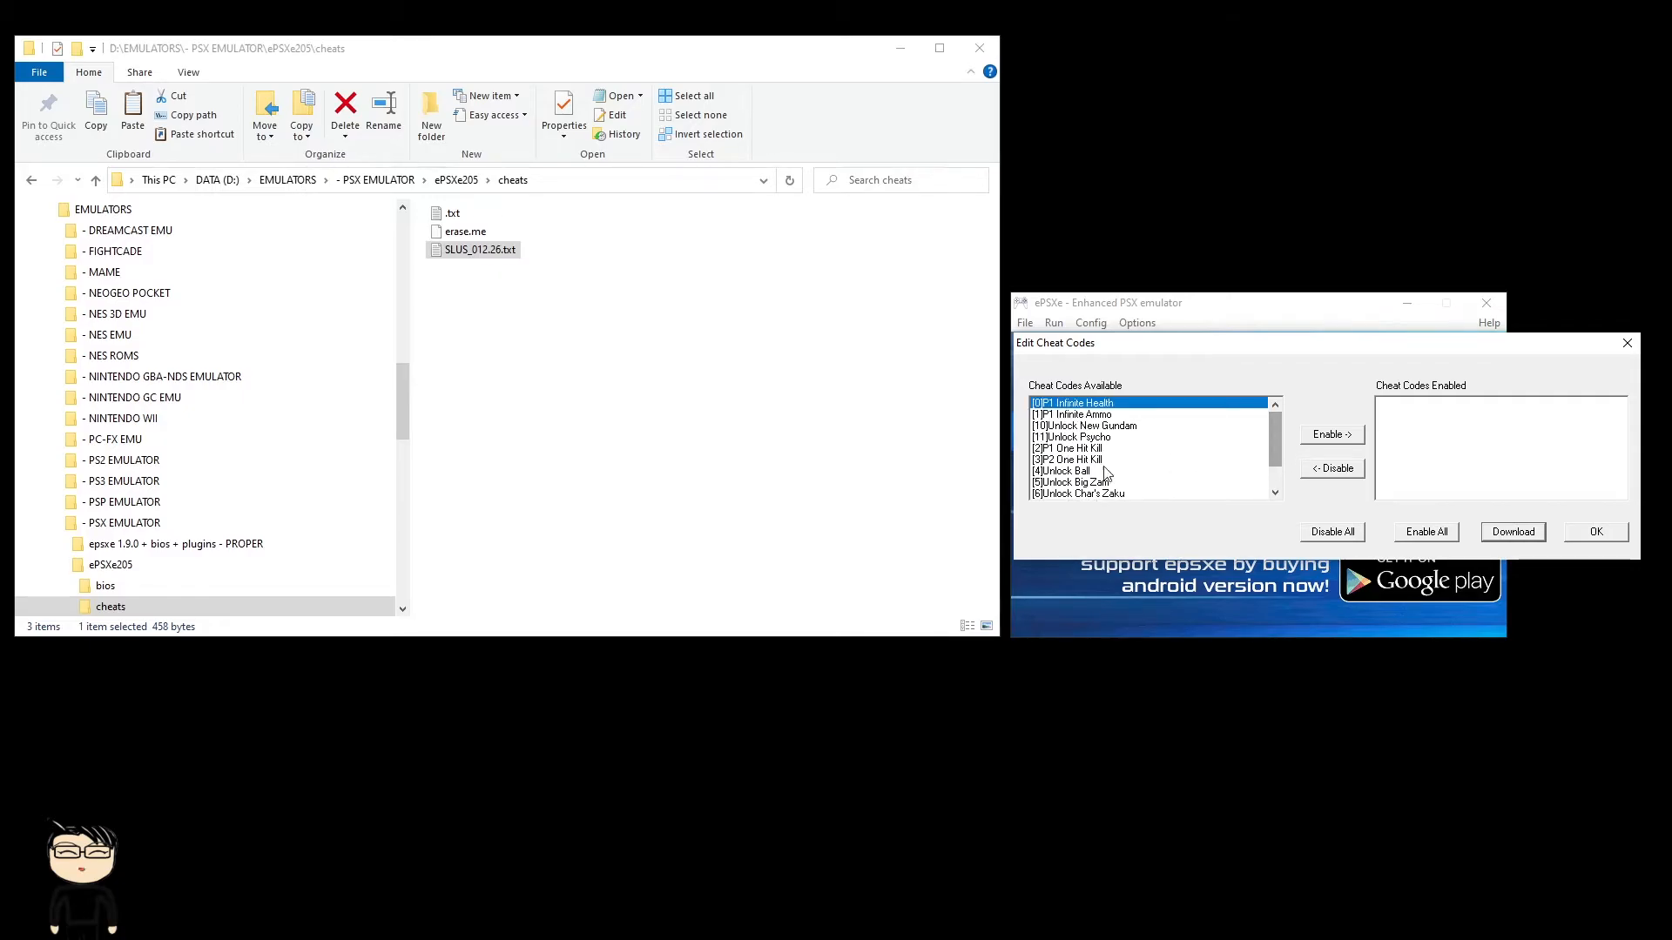
mouse_move(1121, 433)
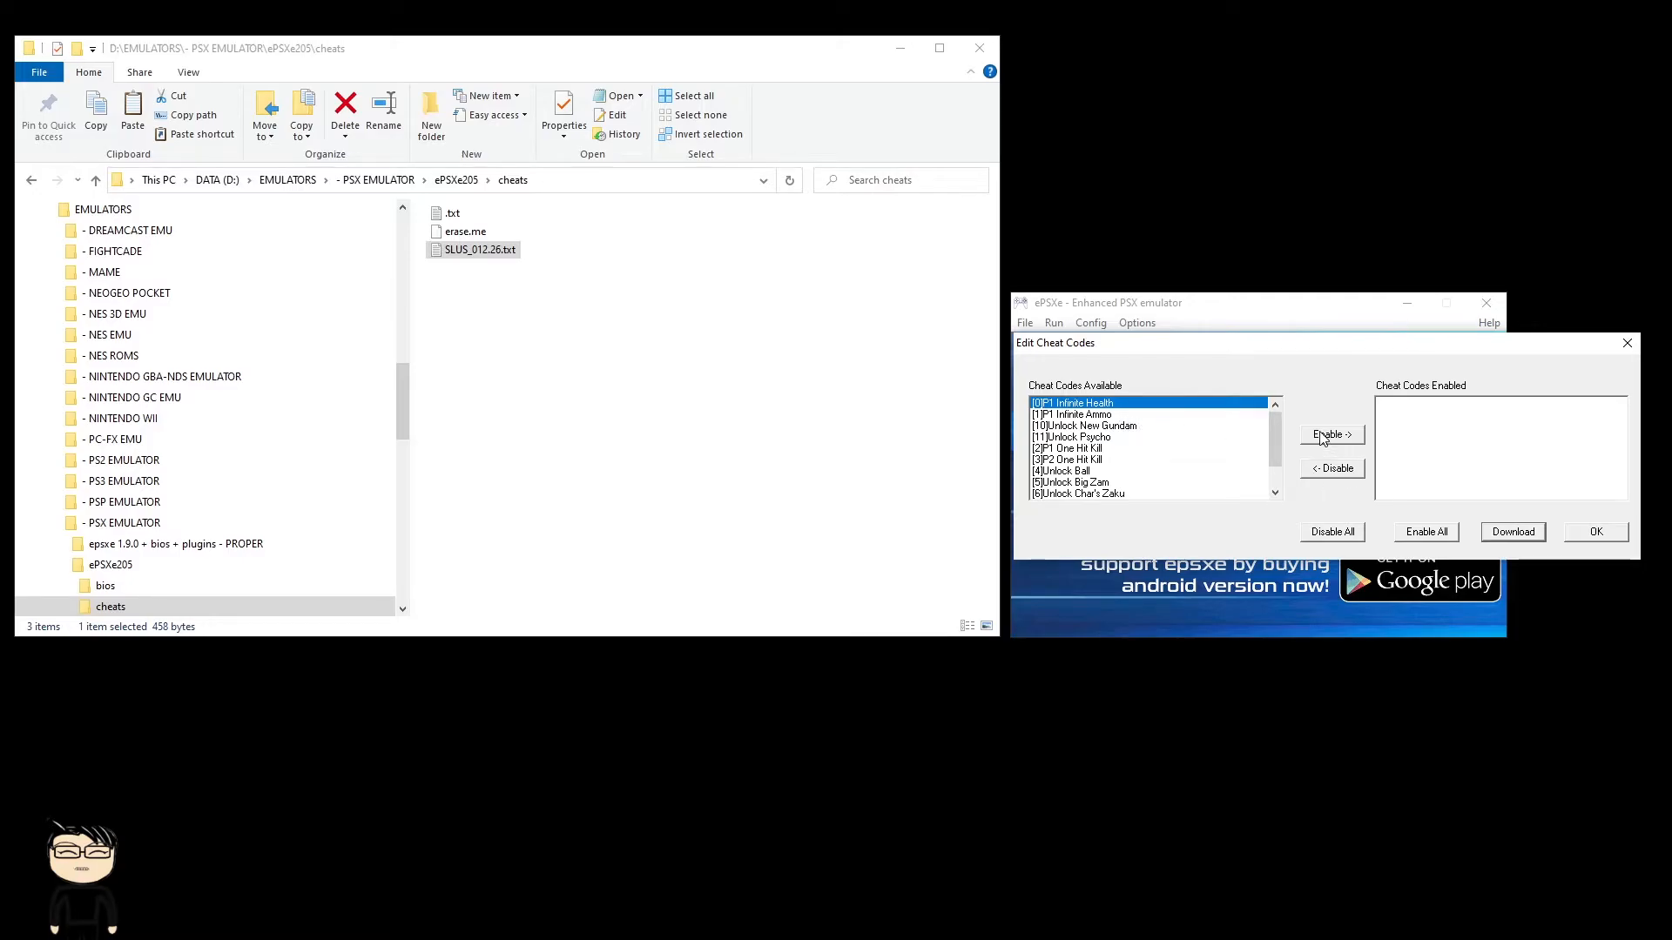
left_click(1330, 434)
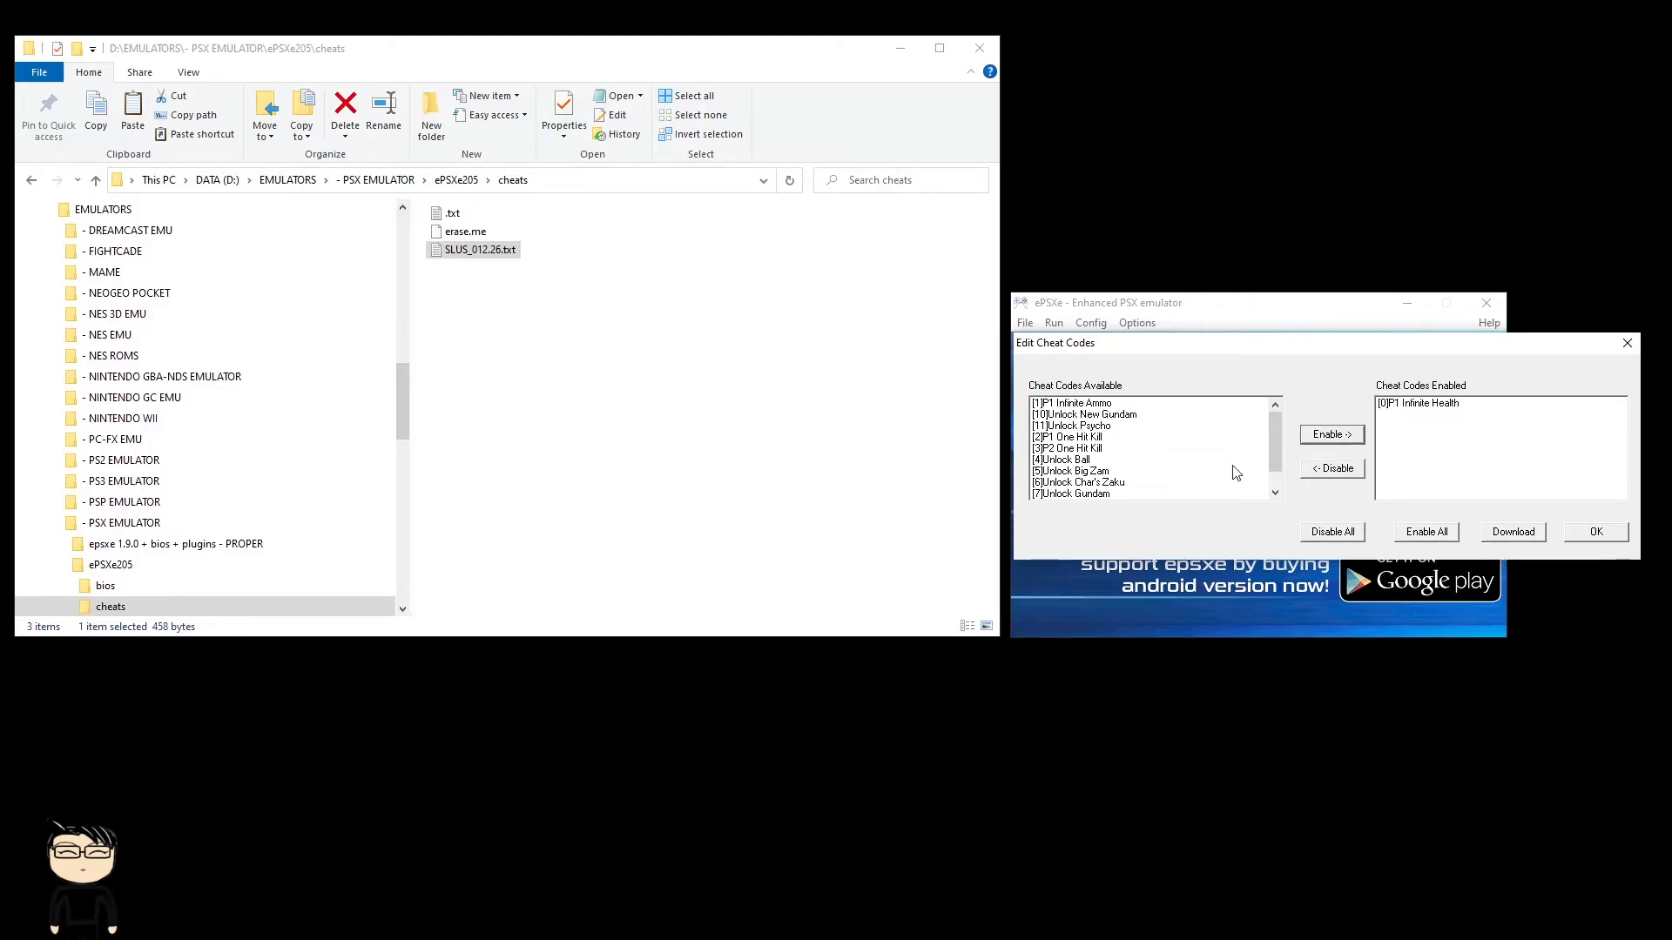
mouse_move(1150, 443)
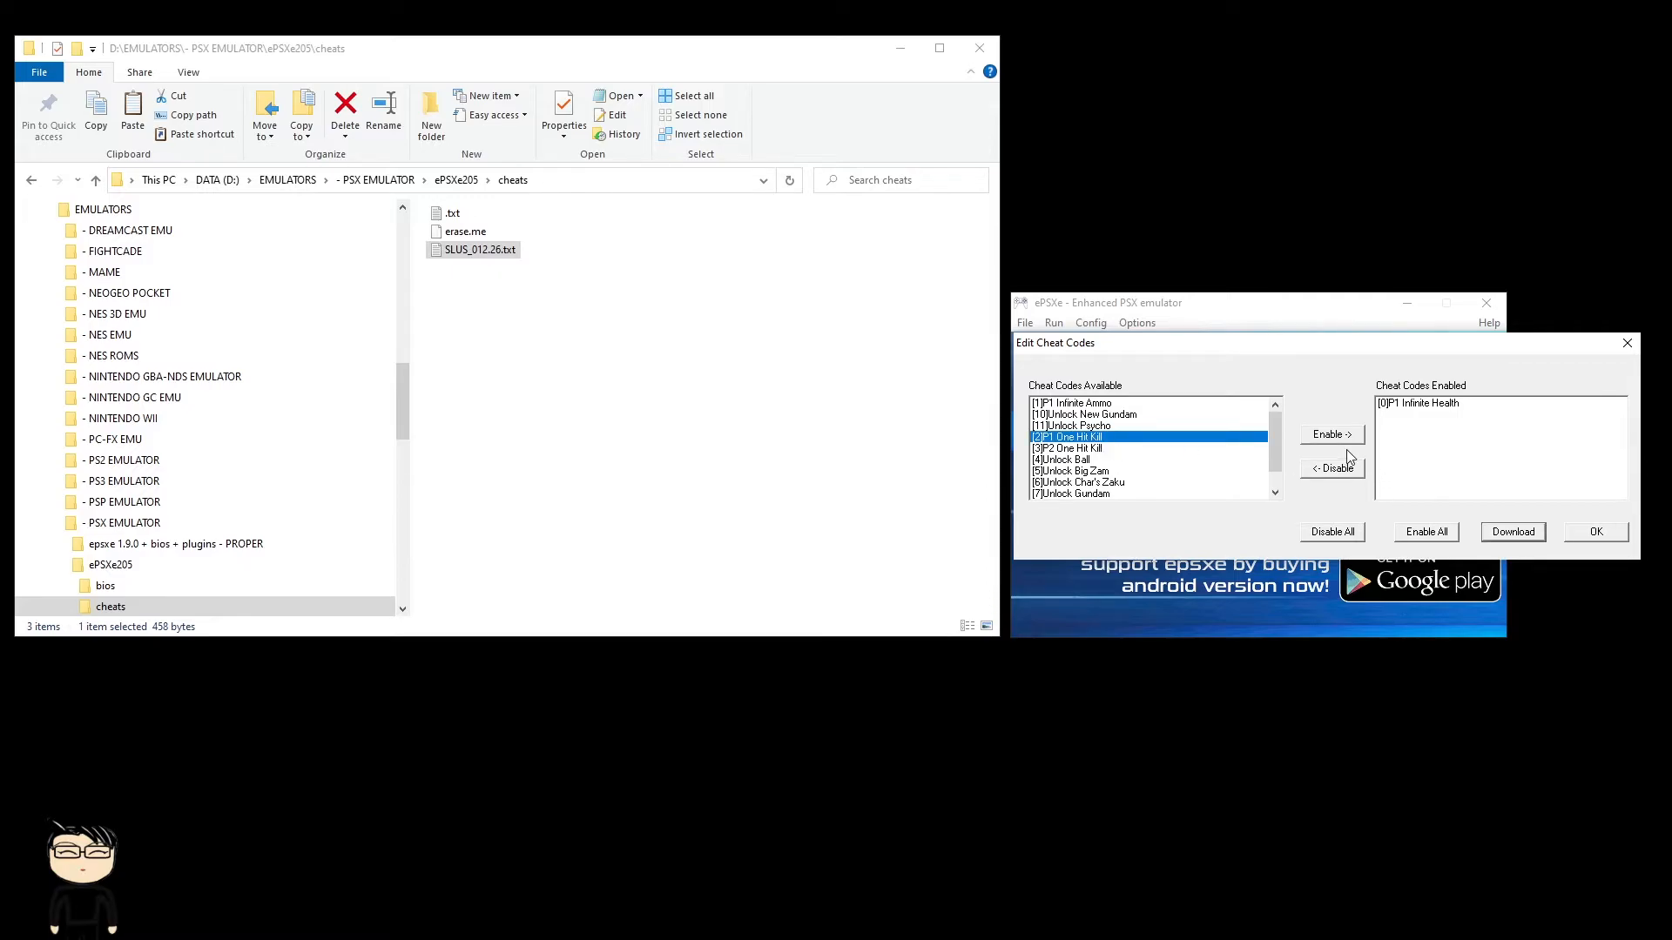
left_click(1331, 434)
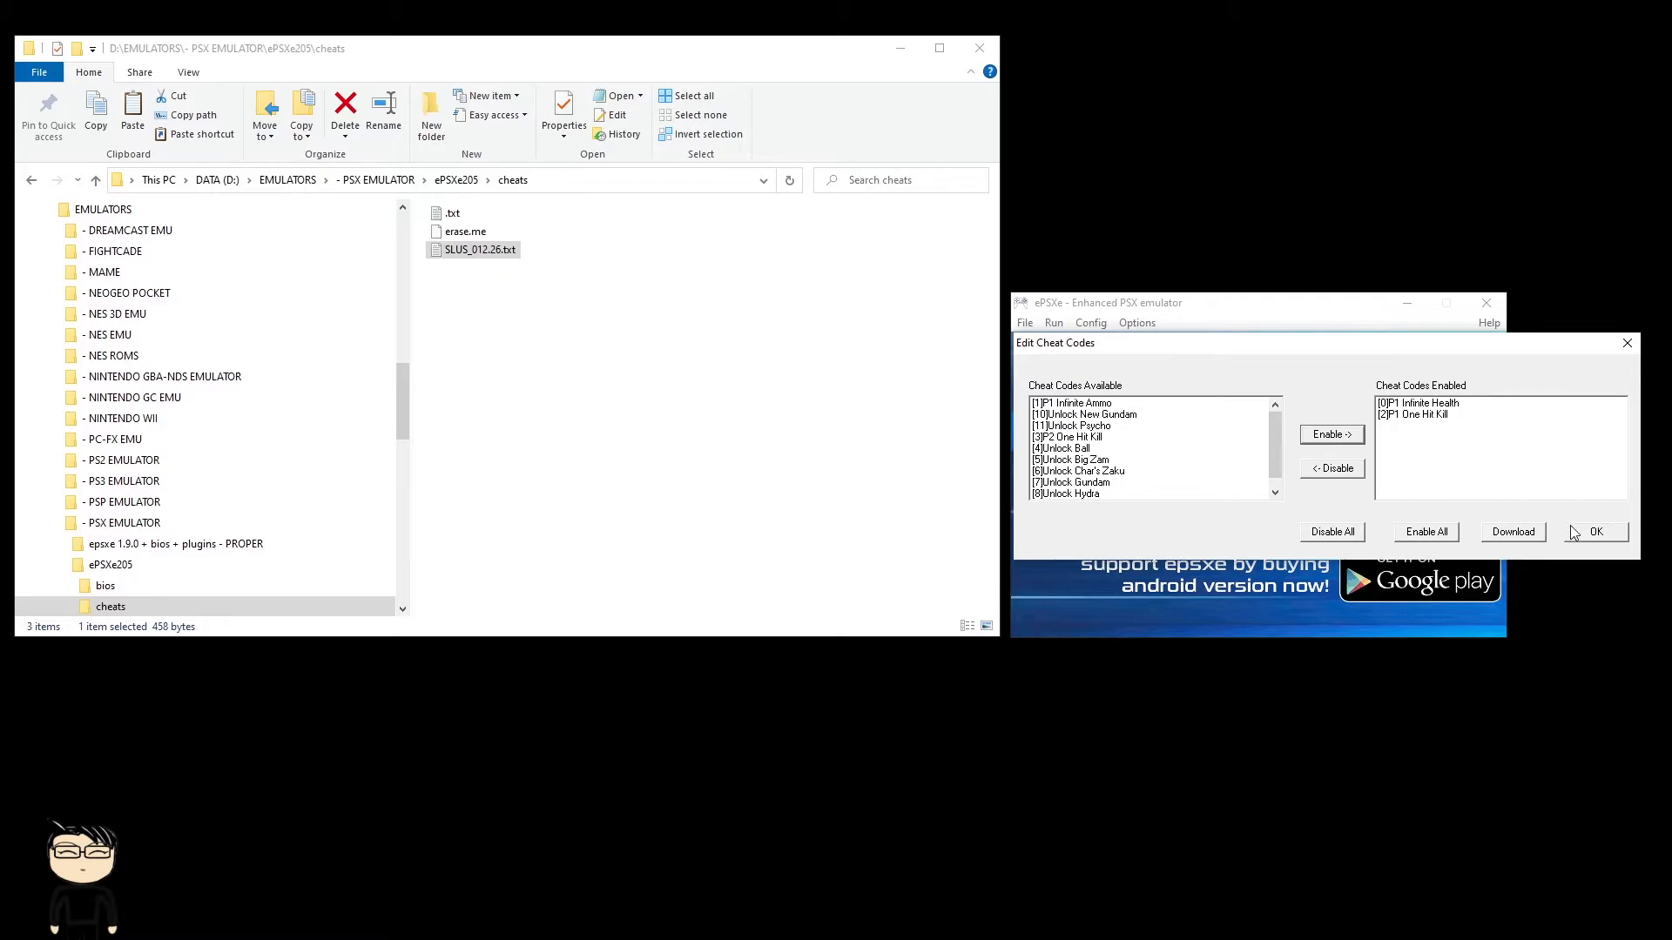
left_click(1594, 531)
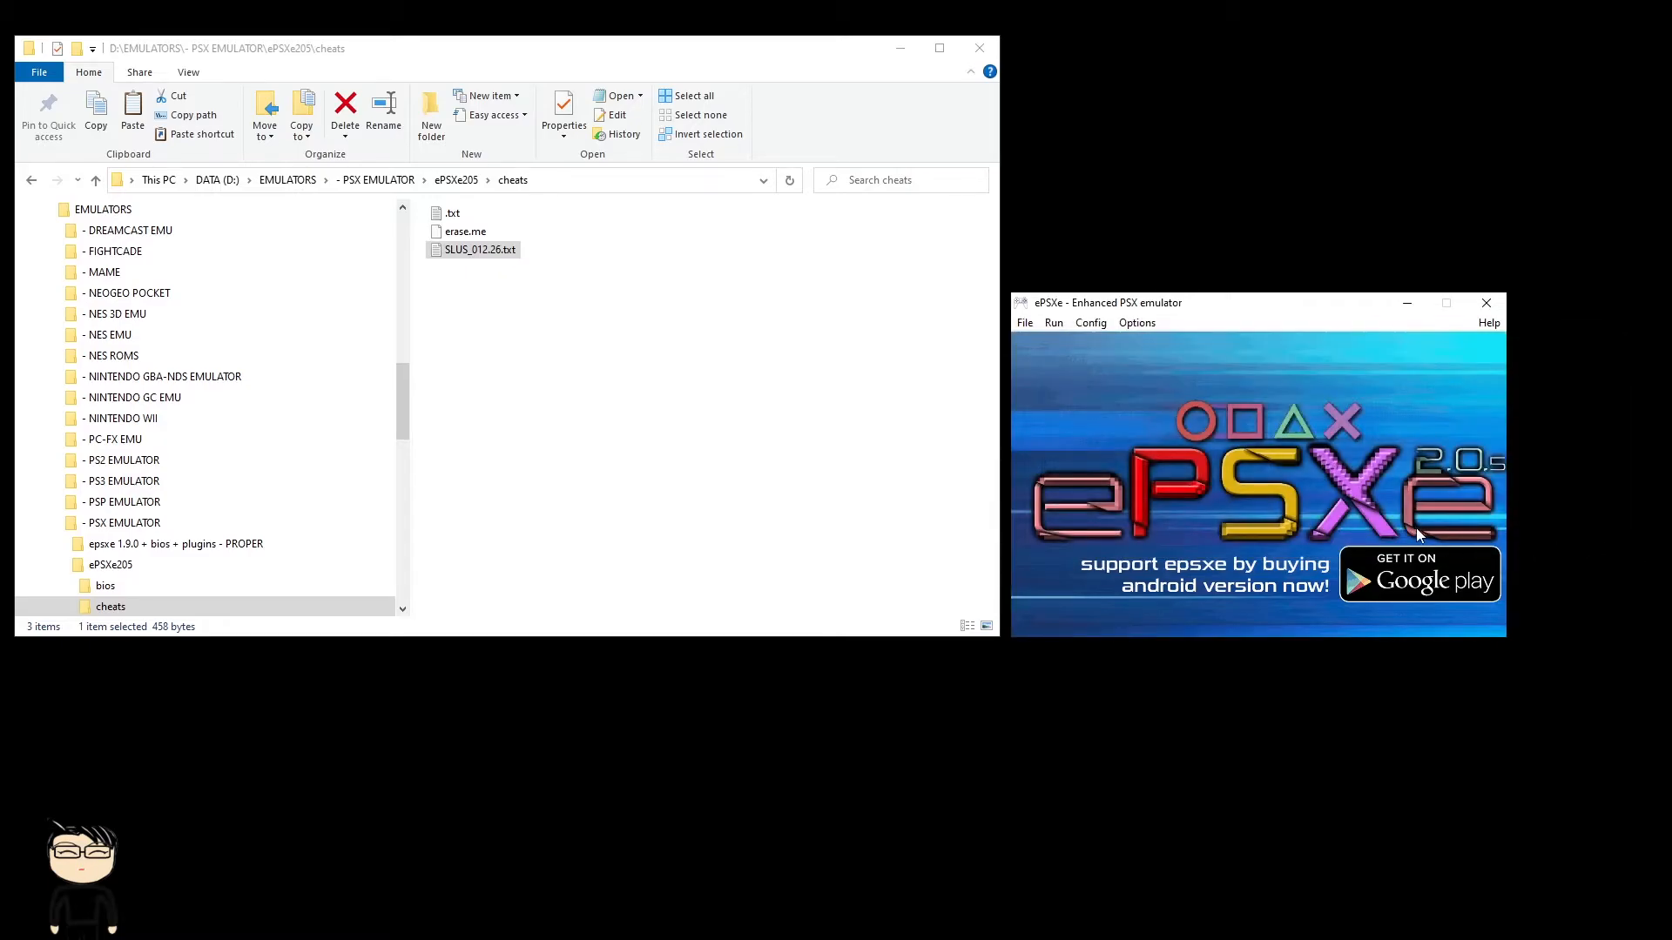
Step: Choose Run > Continue to resume Gundam Battle Assault
left_click(1053, 322)
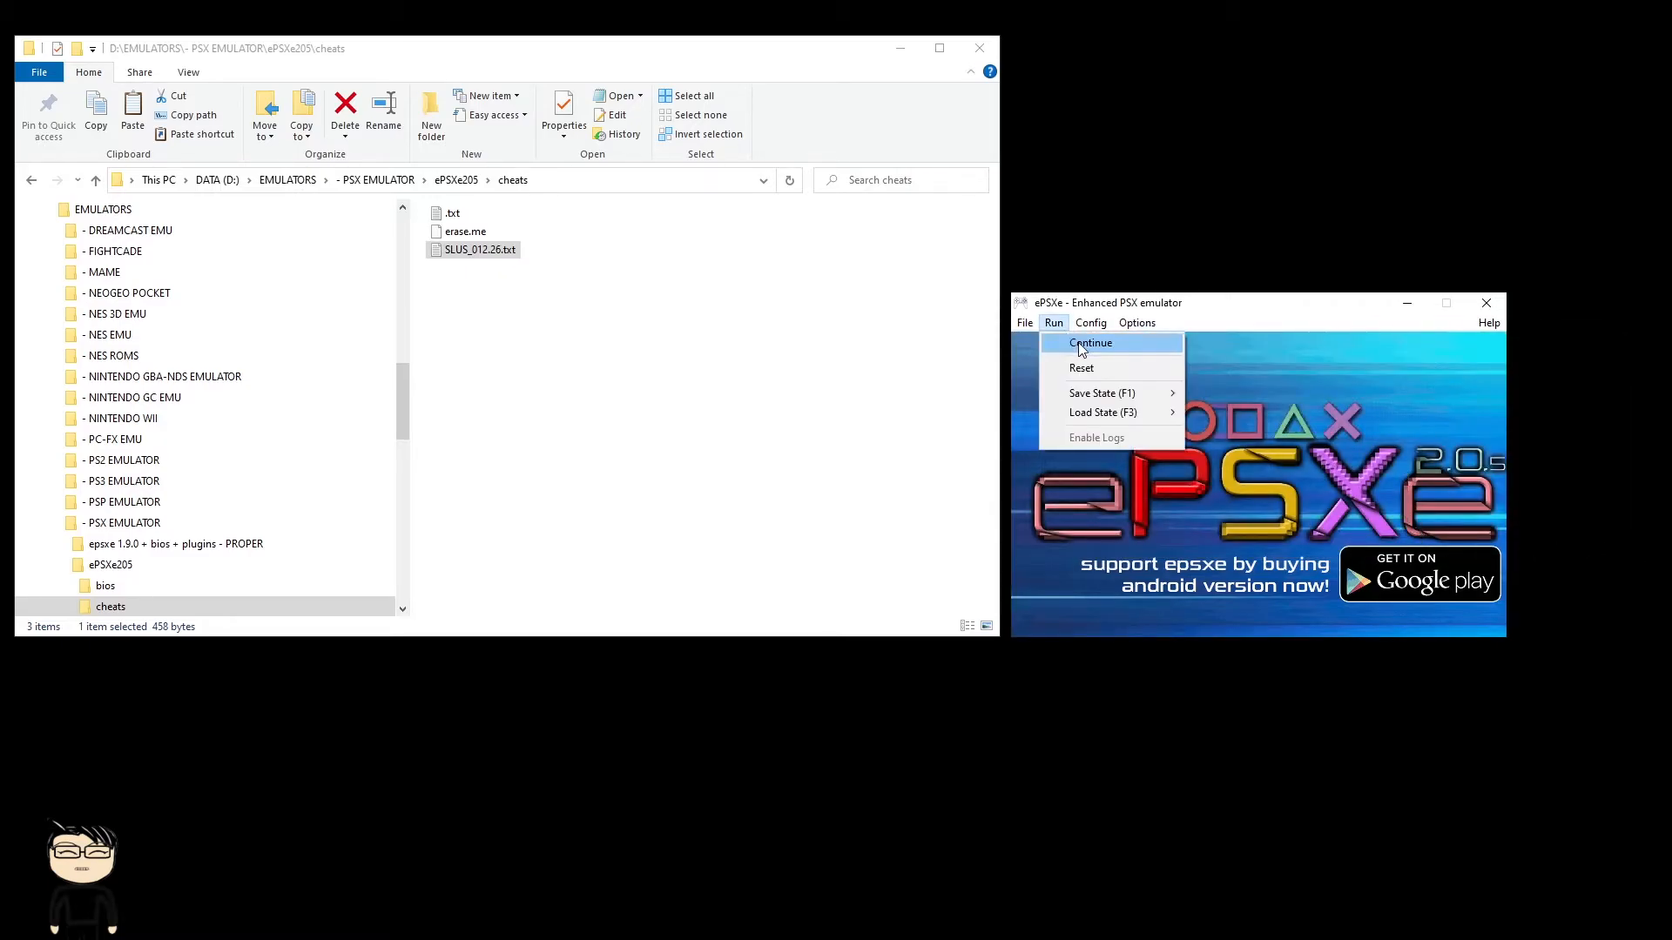
left_click(1089, 343)
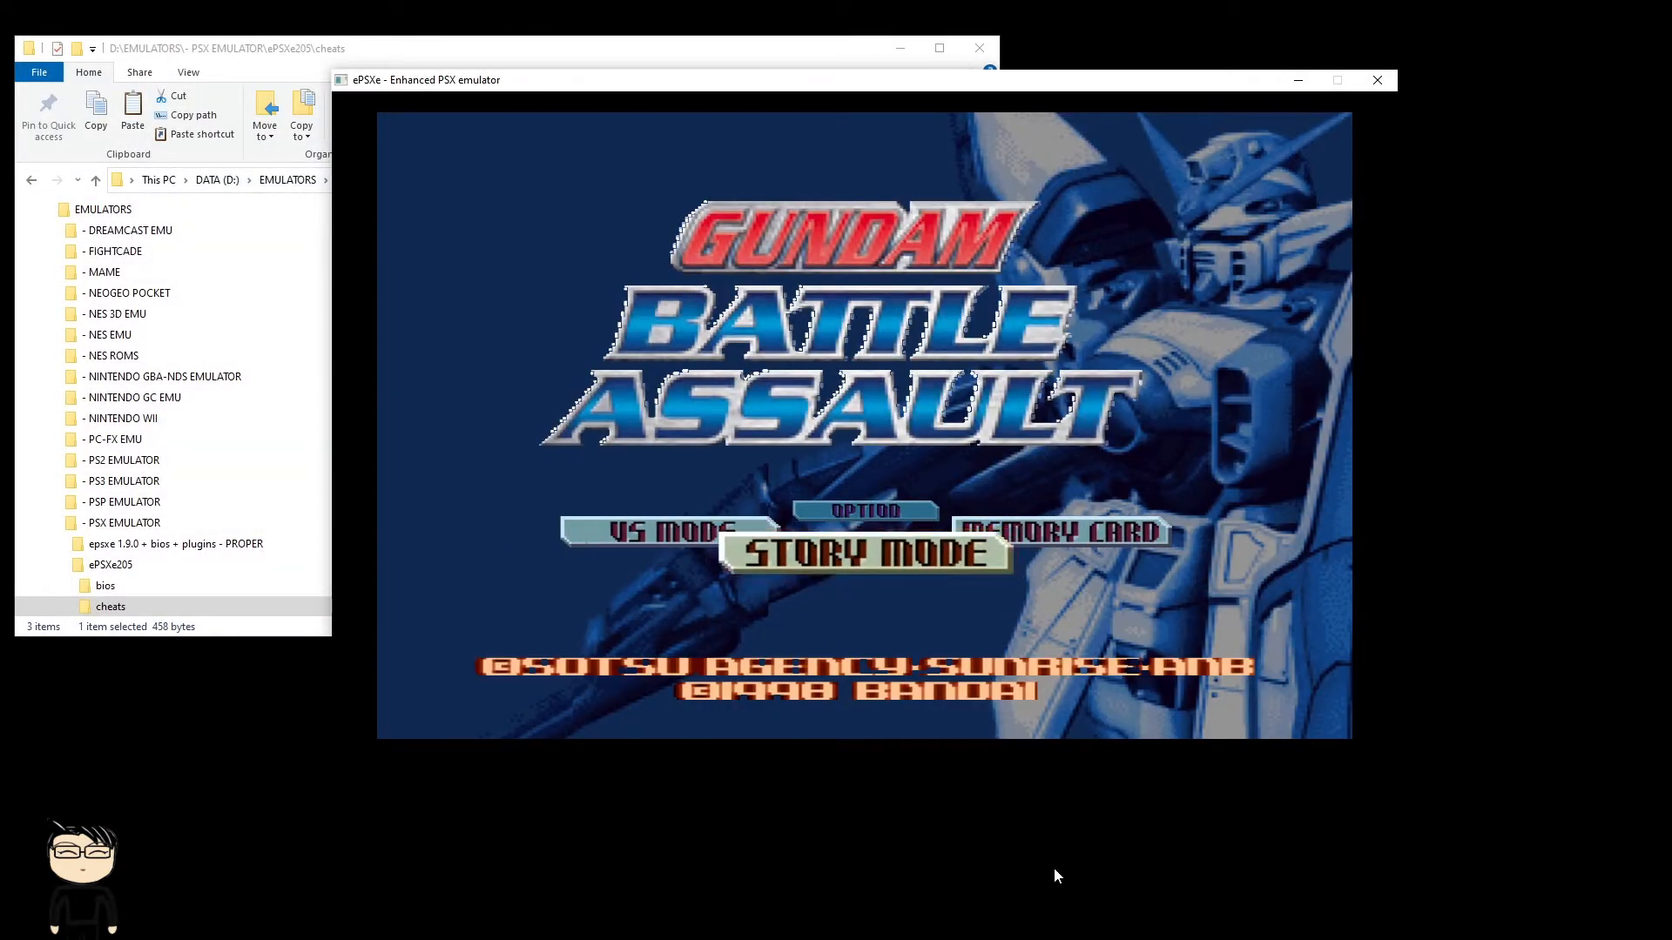